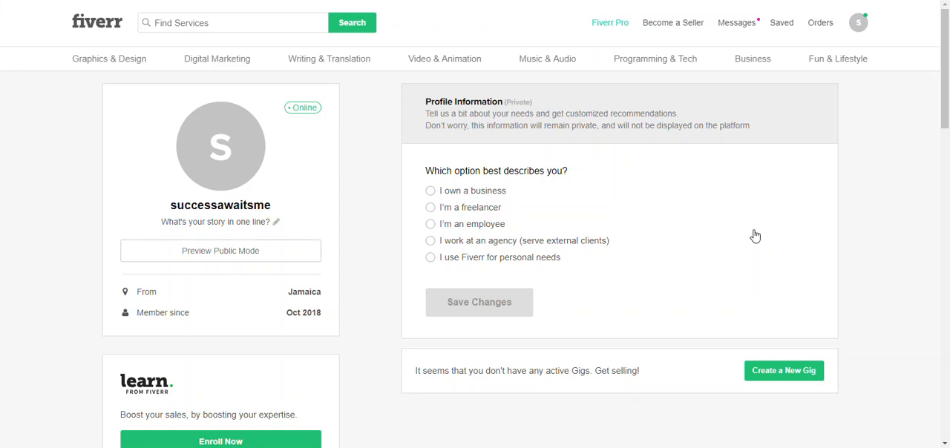
mouse_move(656, 35)
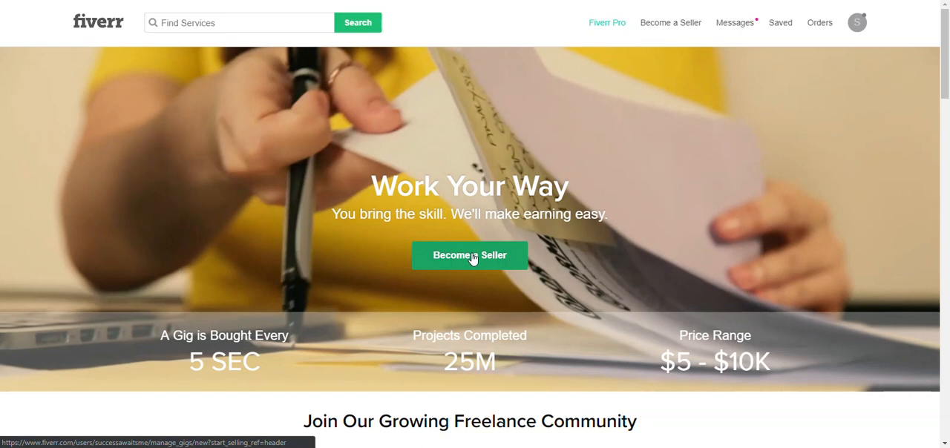
- Begin Become a Seller and continue through the breakdown, successful-profile and steer-clear guidance pages
click(469, 255)
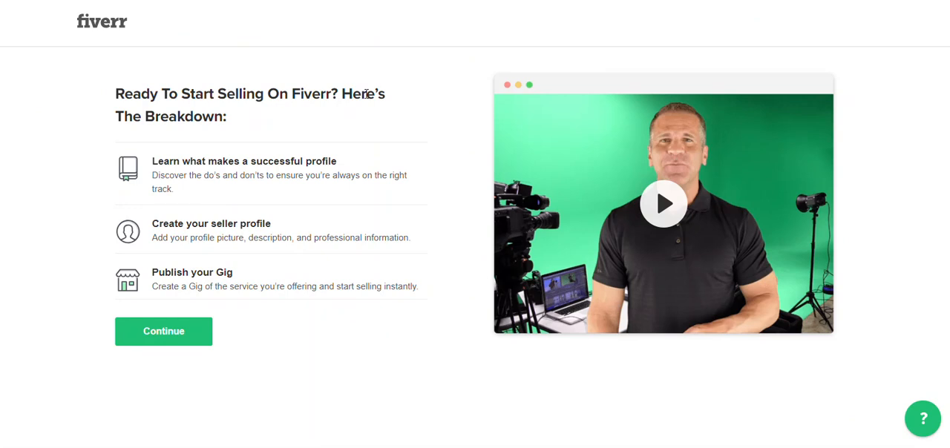
mouse_move(256, 132)
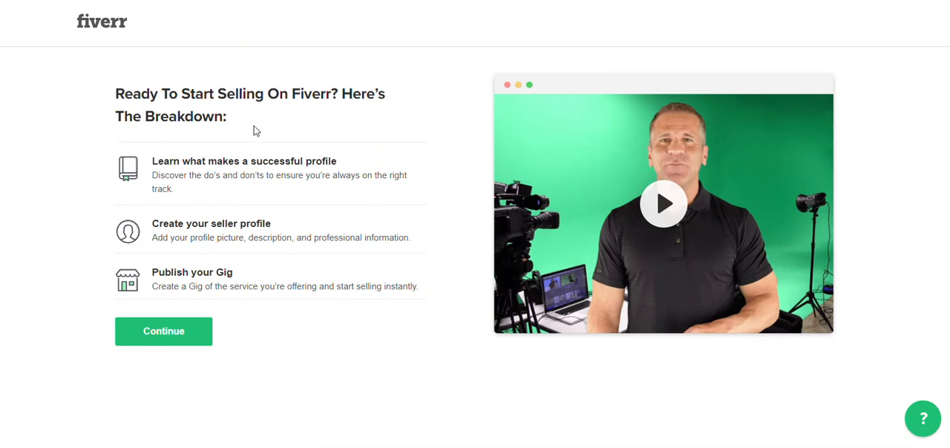
mouse_move(278, 213)
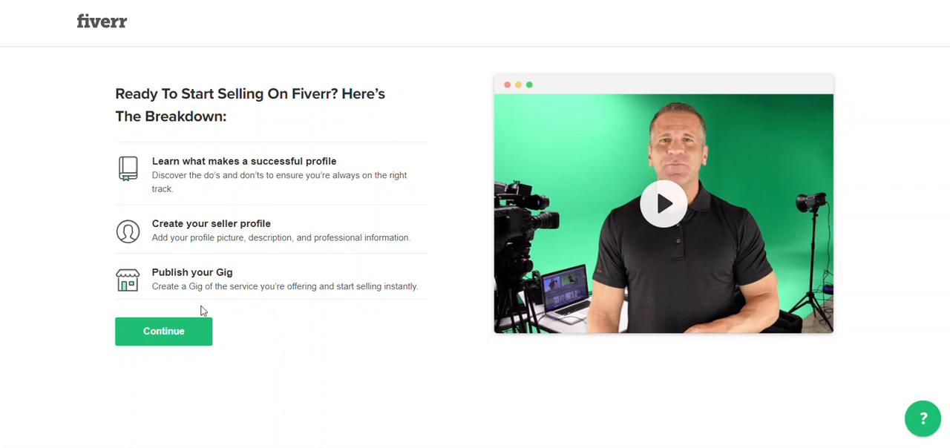
mouse_move(167, 174)
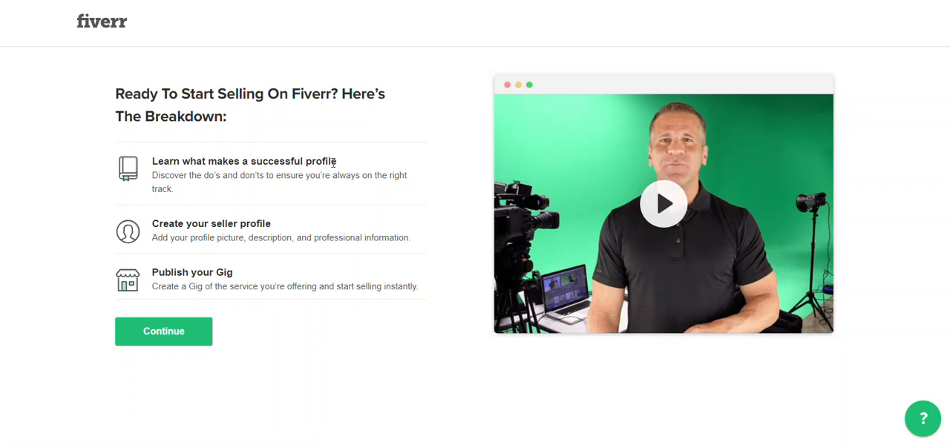
click(163, 331)
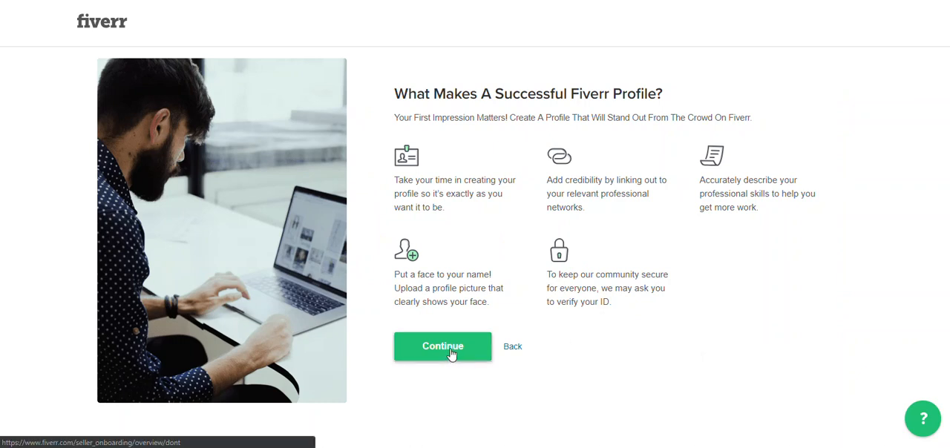
click(442, 346)
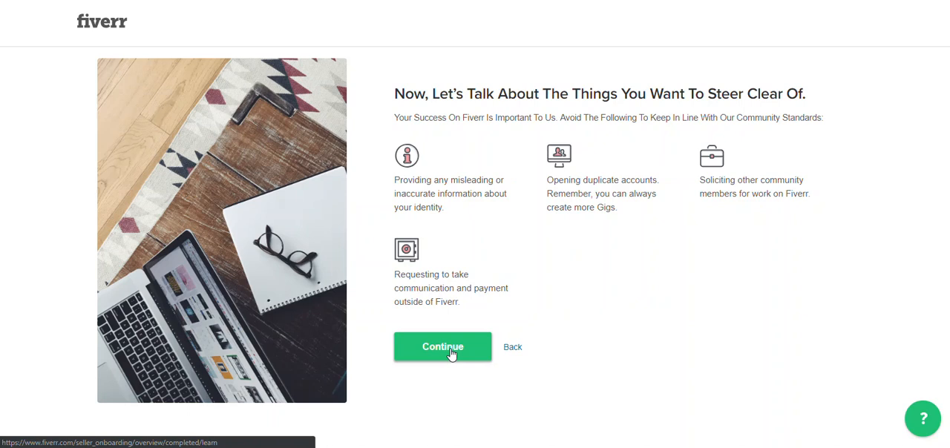
click(442, 346)
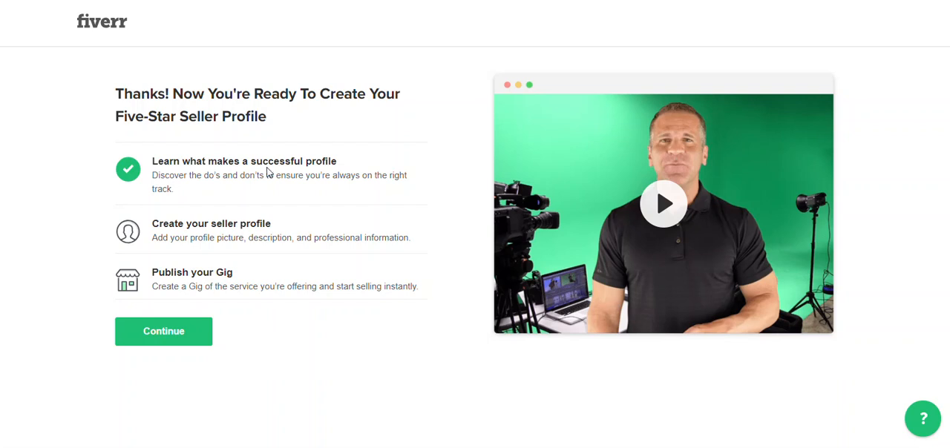
mouse_move(189, 238)
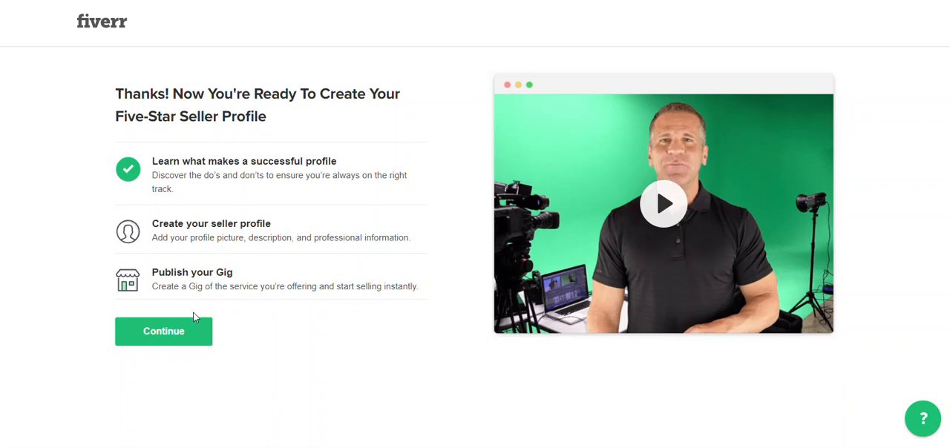
- Start creating the seller profile and review the Personal Info fields for name, description and English
click(163, 331)
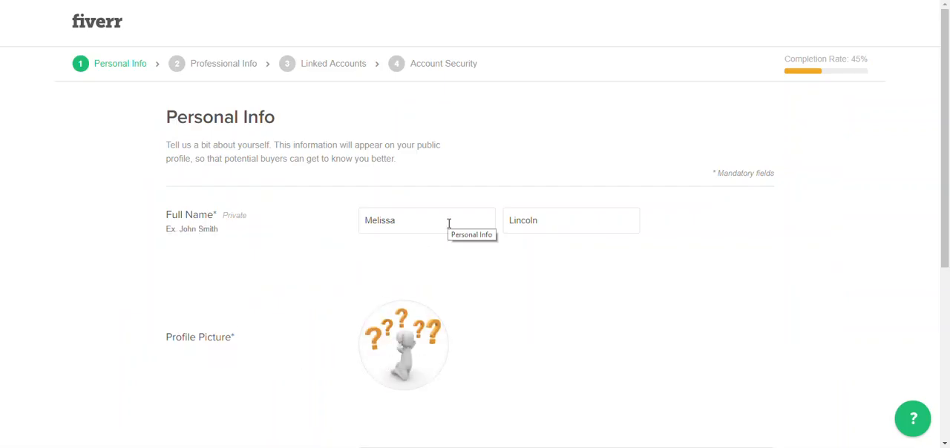
mouse_move(578, 212)
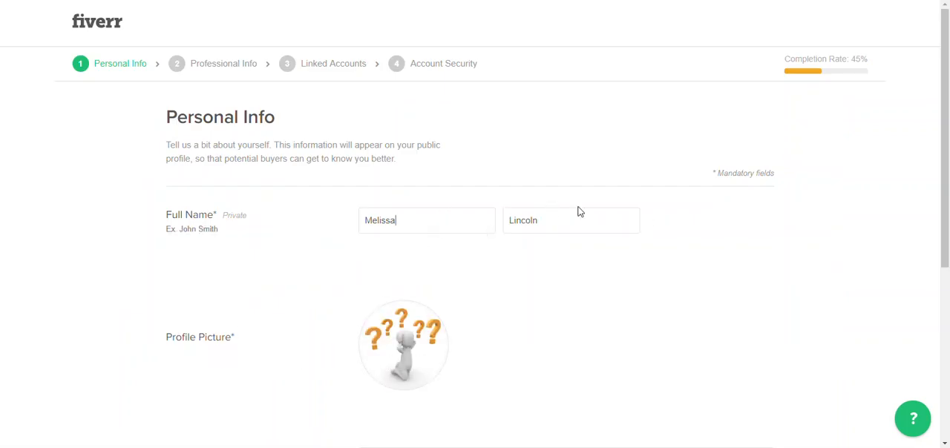
scroll(down, 3)
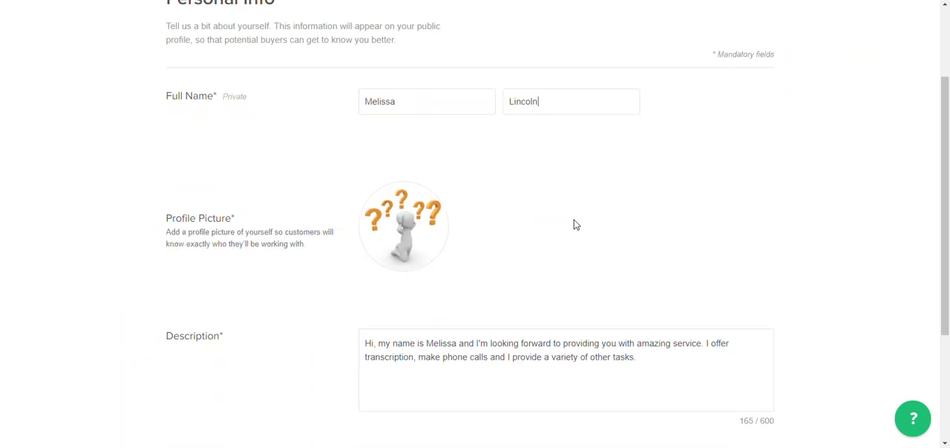
mouse_move(421, 229)
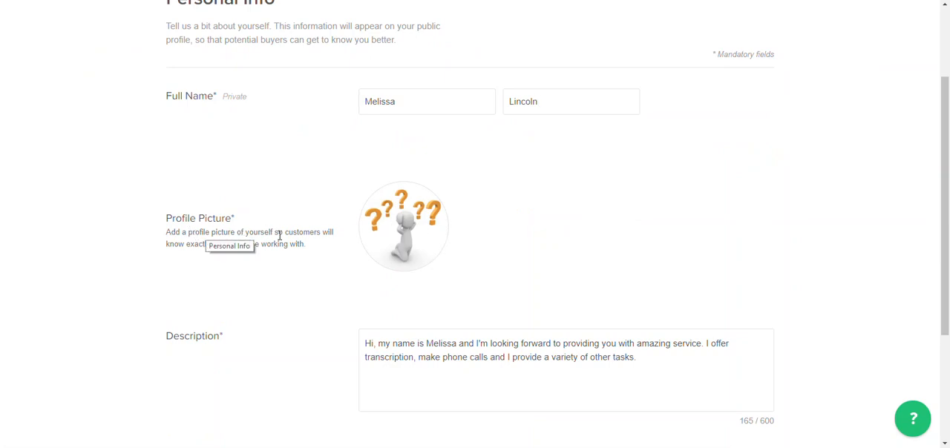
mouse_move(288, 255)
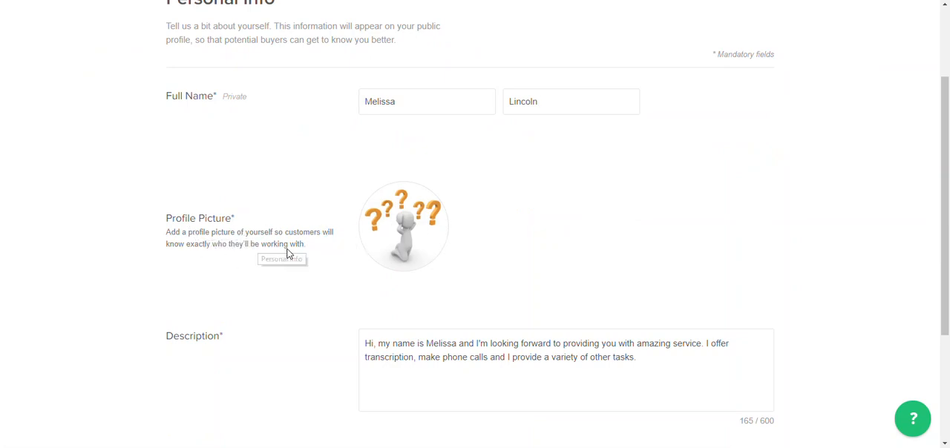
mouse_move(405, 240)
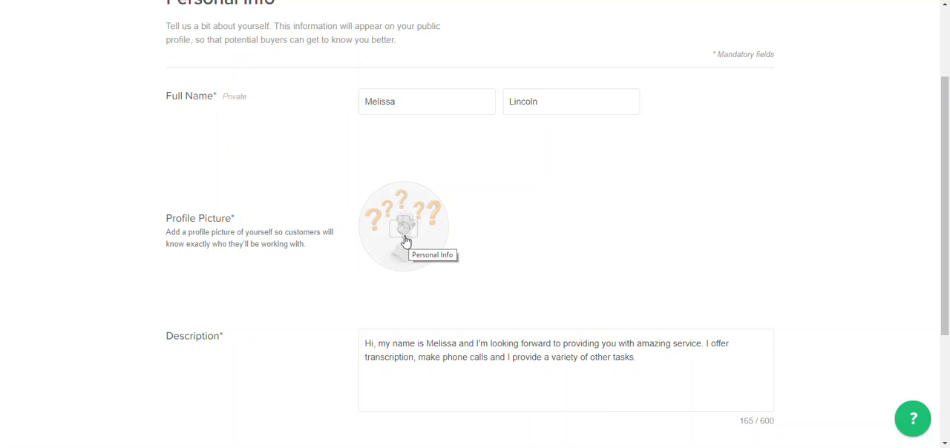
click(571, 101)
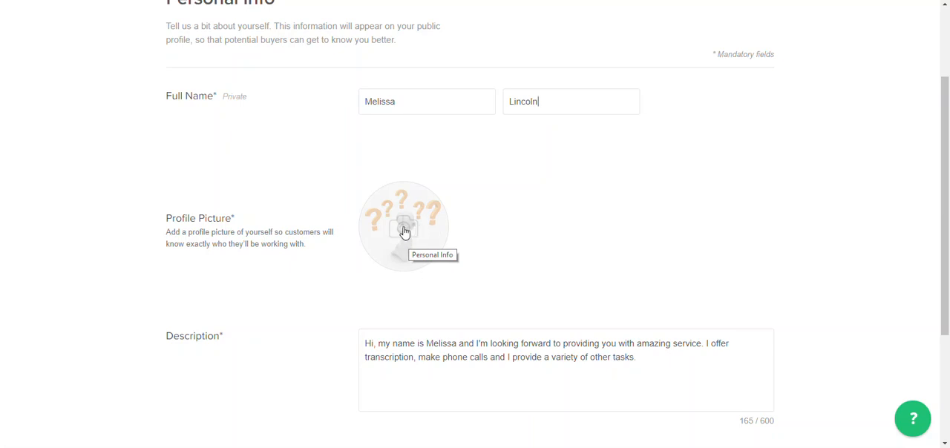
scroll(down, 3)
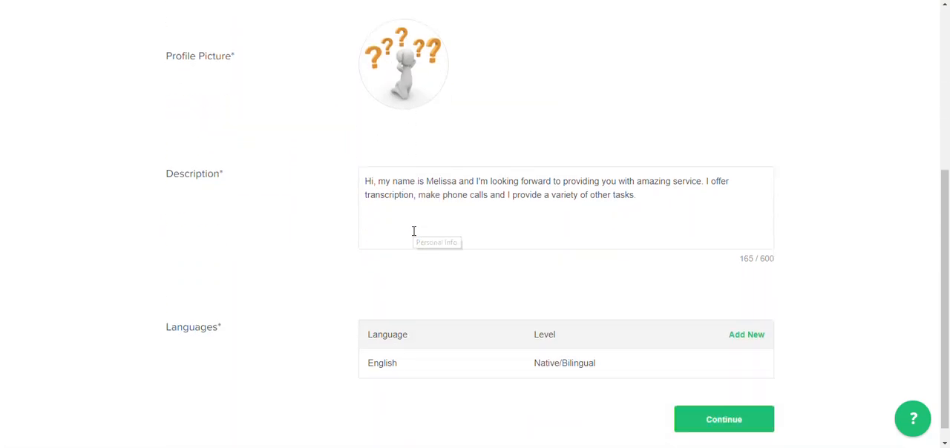
scroll(down, 3)
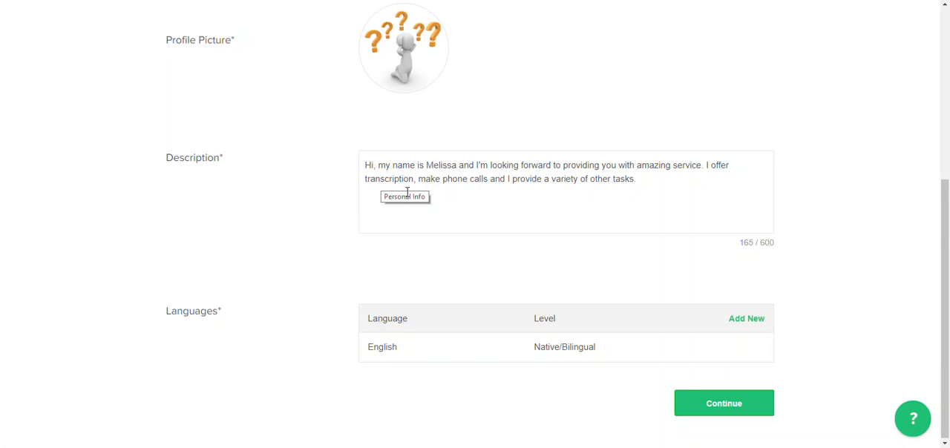
mouse_move(549, 180)
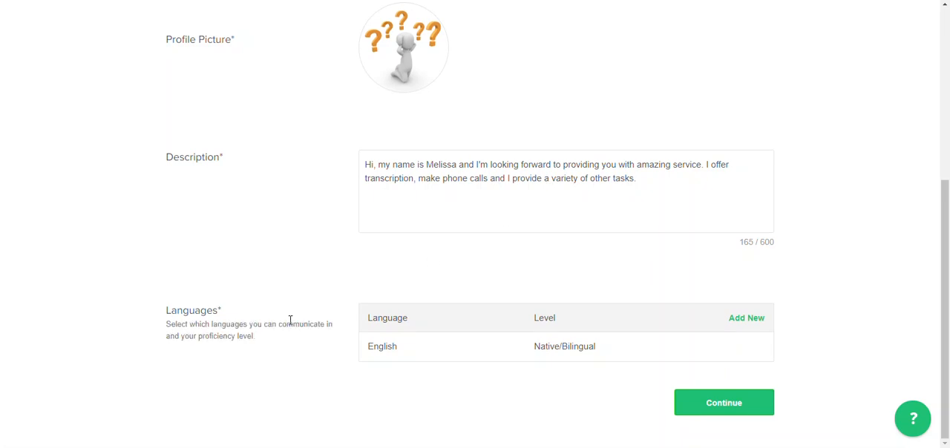
mouse_move(544, 334)
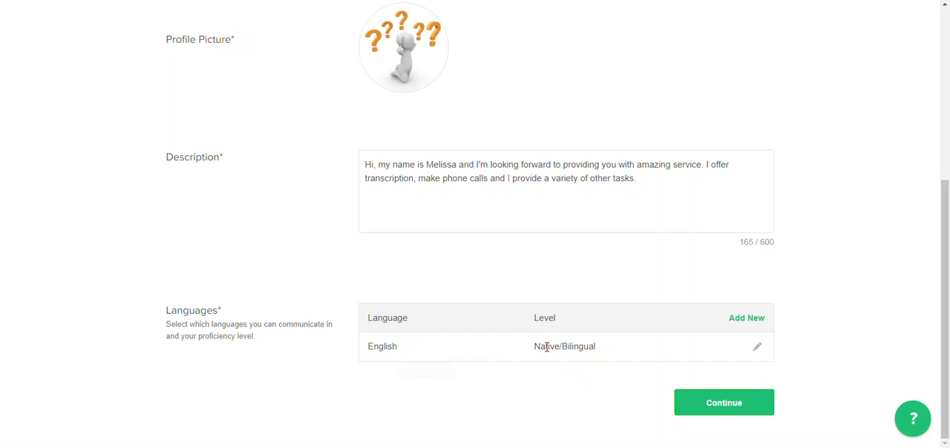
mouse_move(552, 356)
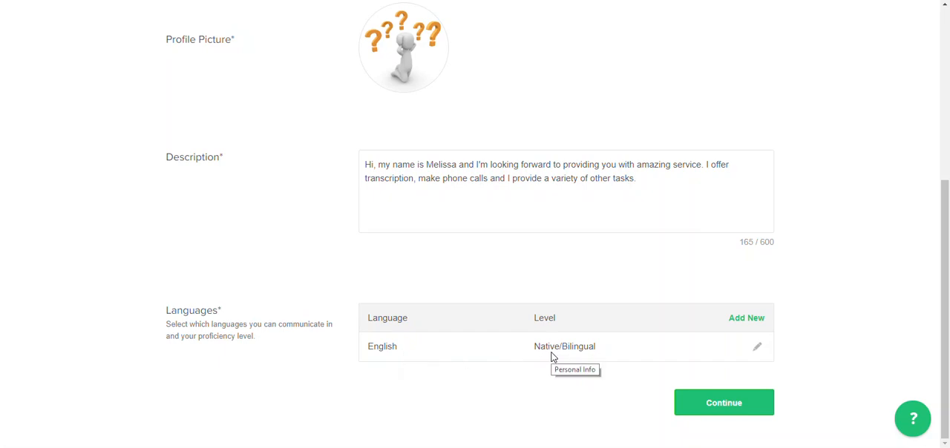
mouse_move(733, 343)
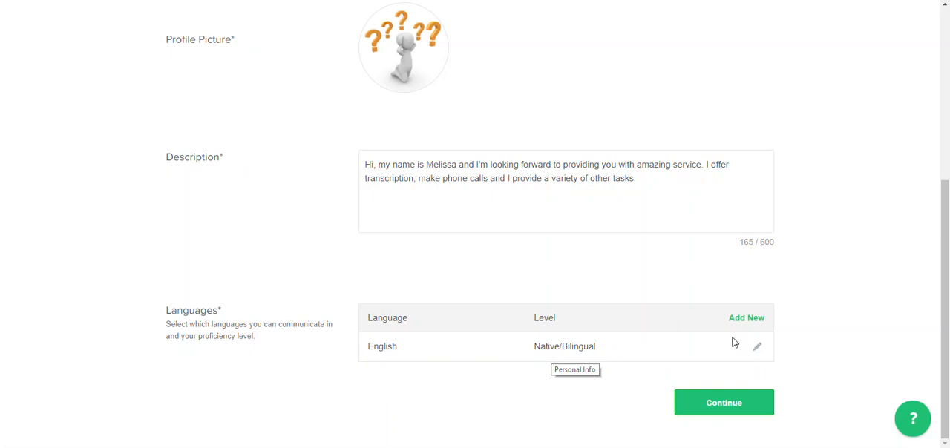
mouse_move(757, 346)
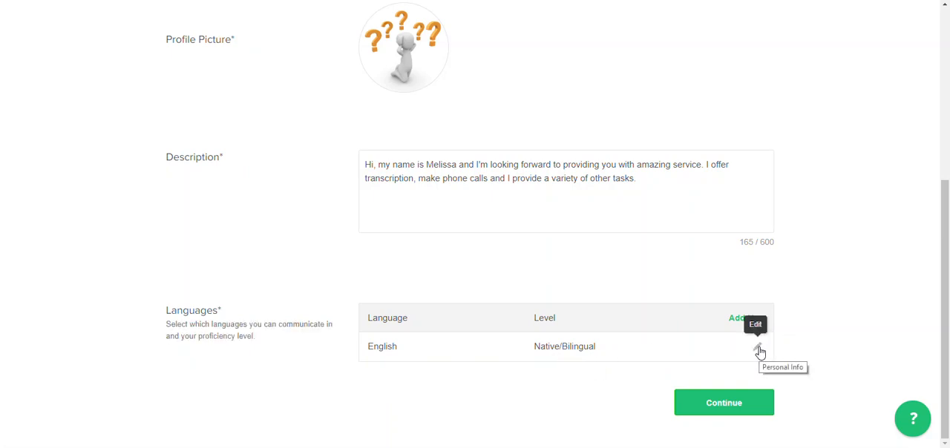
- Keep English at Native/Bilingual and continue from Personal Info to Professional Info
click(758, 349)
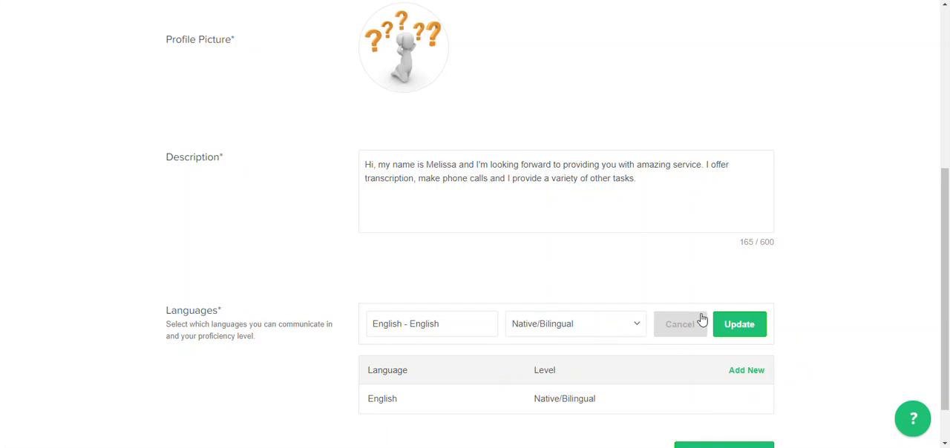
scroll(down, 3)
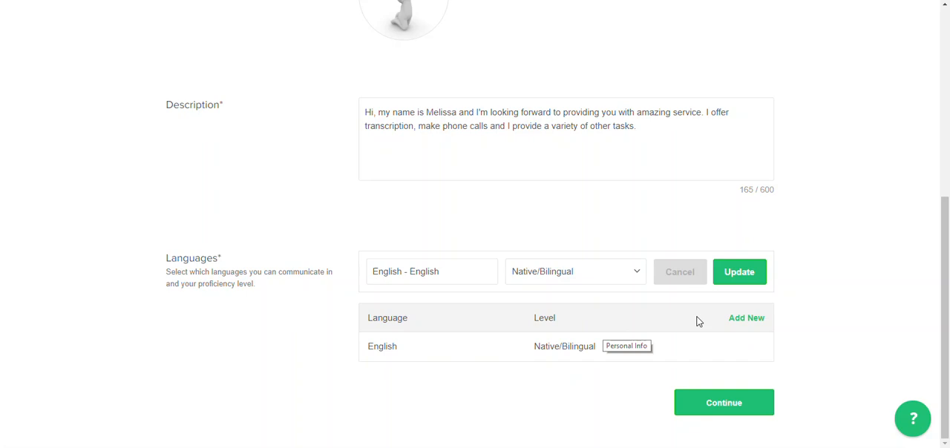
mouse_move(785, 321)
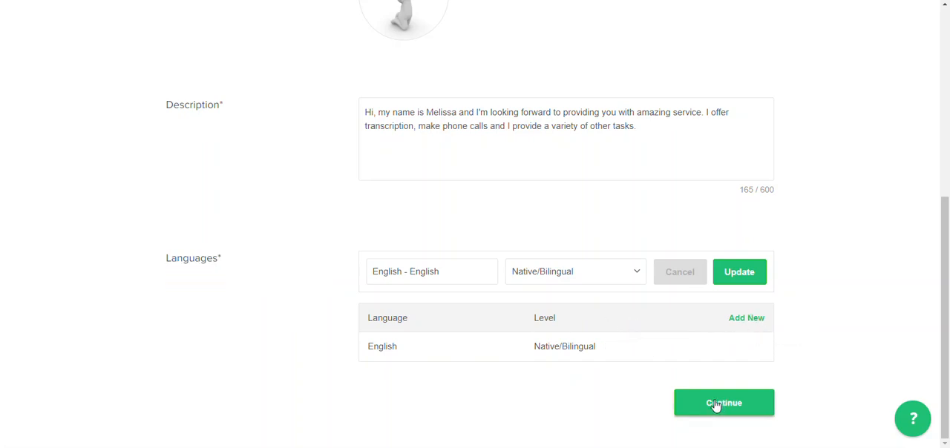
click(724, 403)
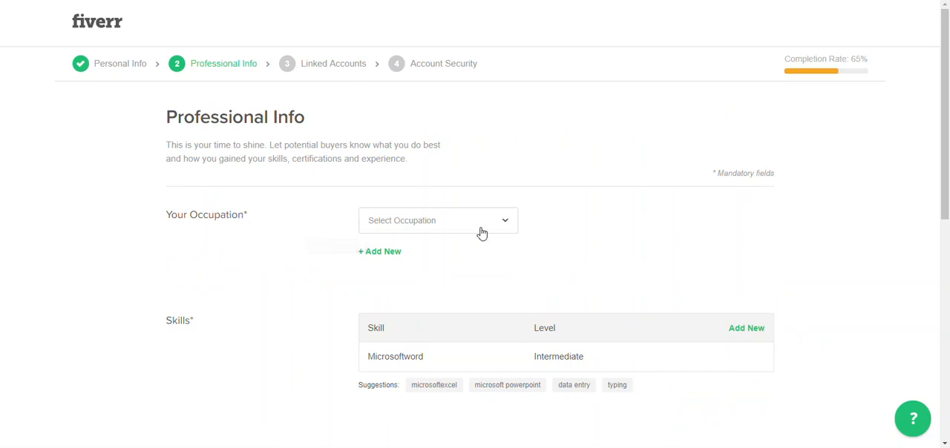
- Set the occupation to Writing & Translation with the period 2017 to 2019
click(437, 219)
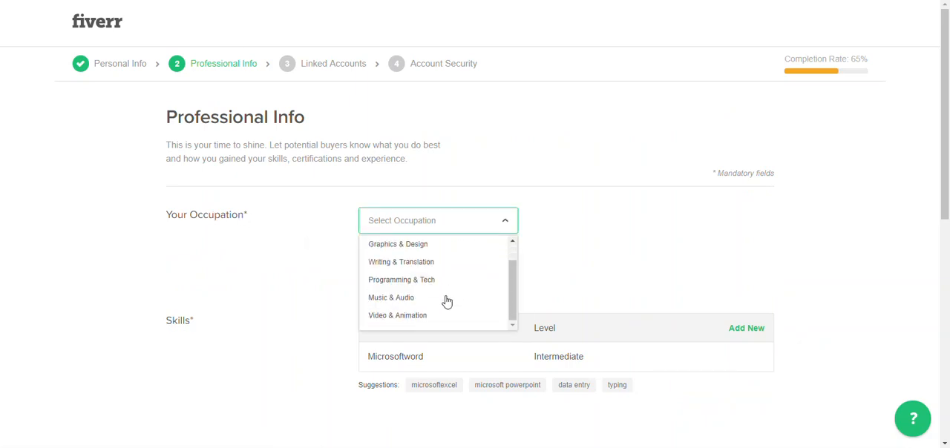
mouse_move(438, 274)
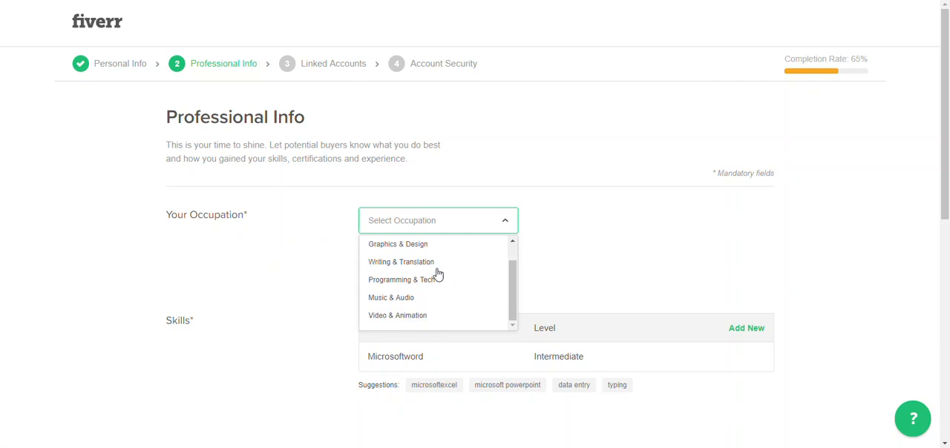
scroll(down, 3)
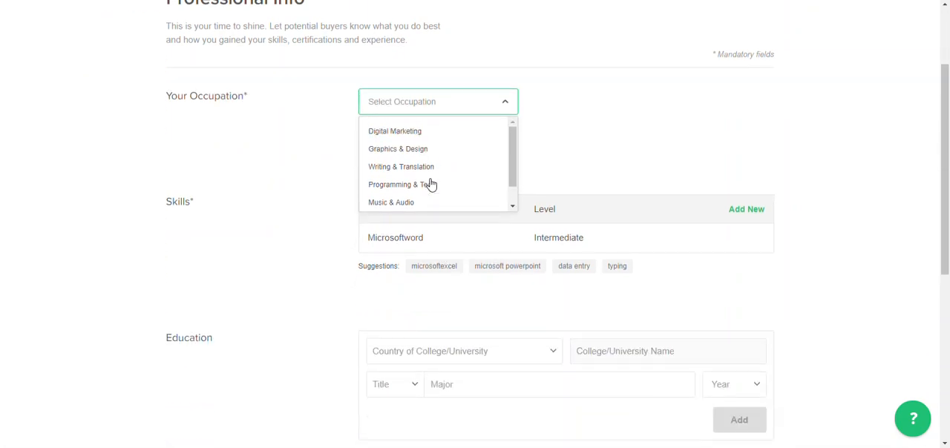
click(400, 166)
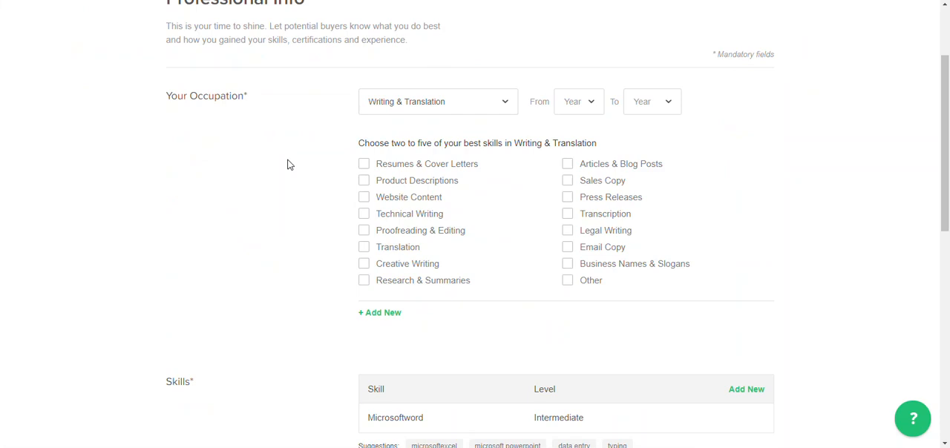
mouse_move(592, 101)
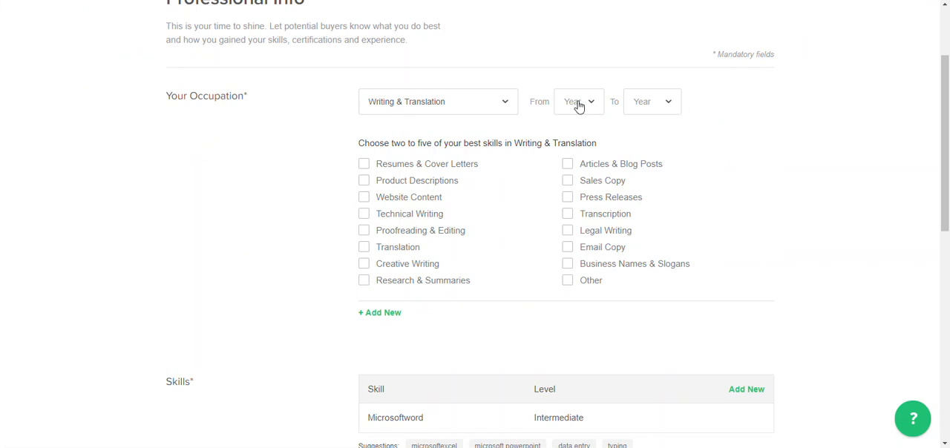
click(578, 101)
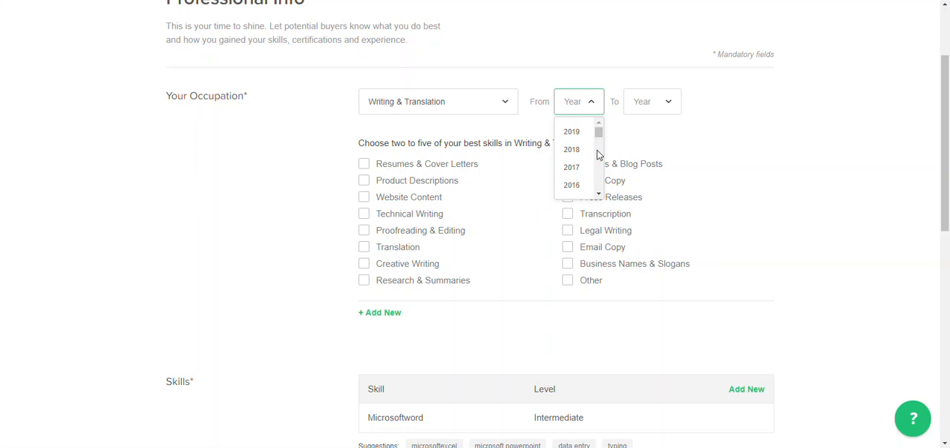
scroll(down, 3)
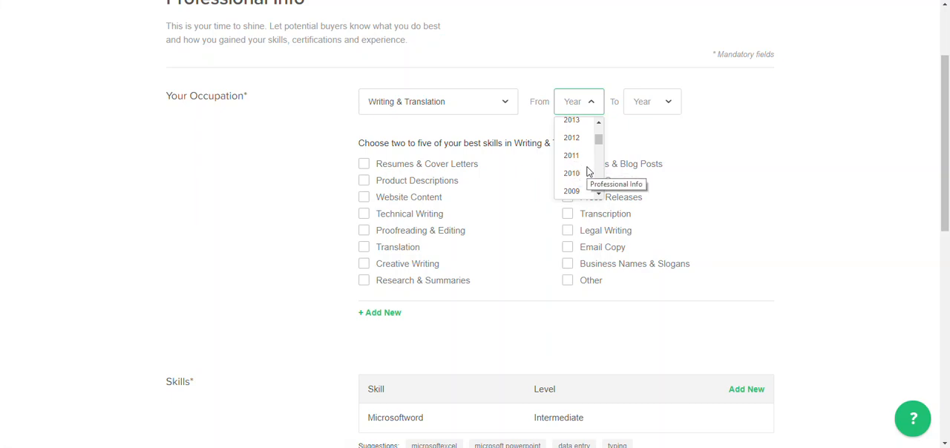
scroll(down, 3)
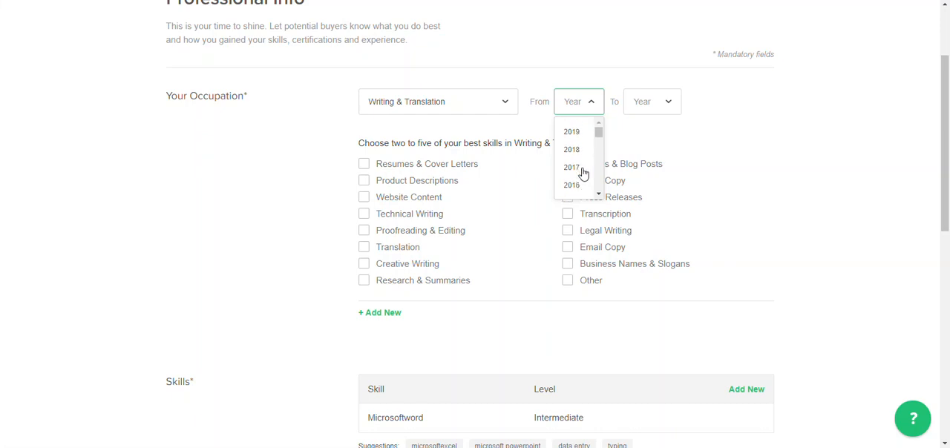
click(571, 167)
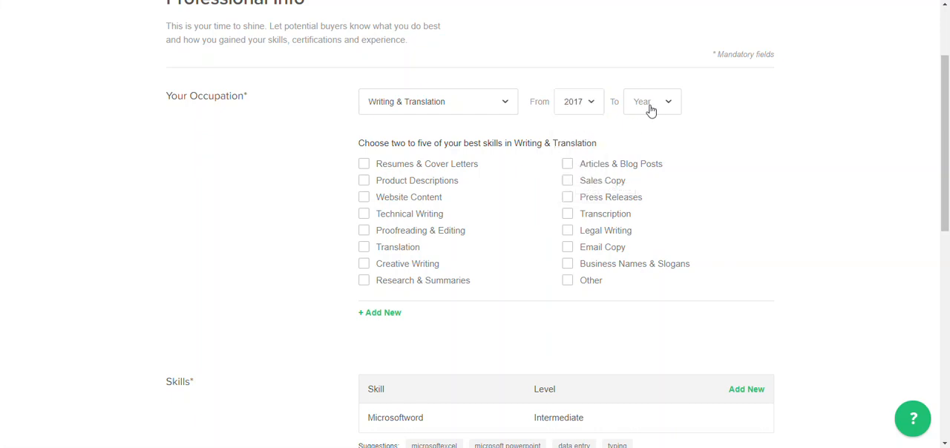
click(651, 102)
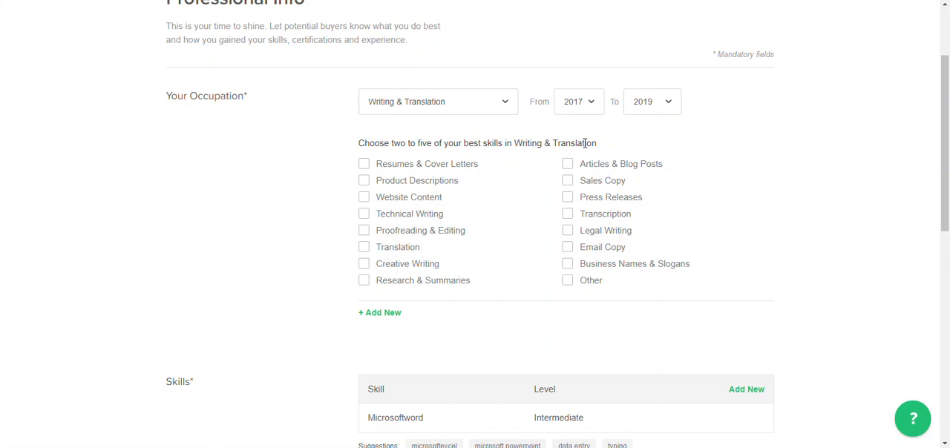
mouse_move(367, 245)
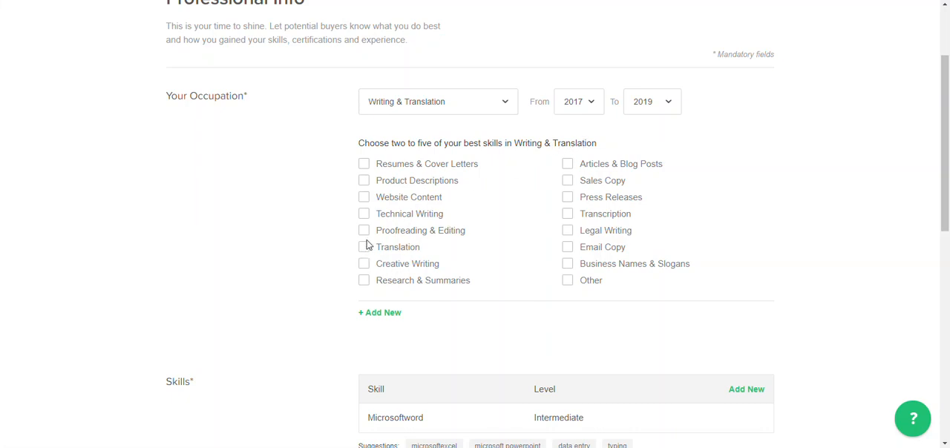
- Mark Proofreading & Editing and Transcription as the occupation's skills
click(363, 230)
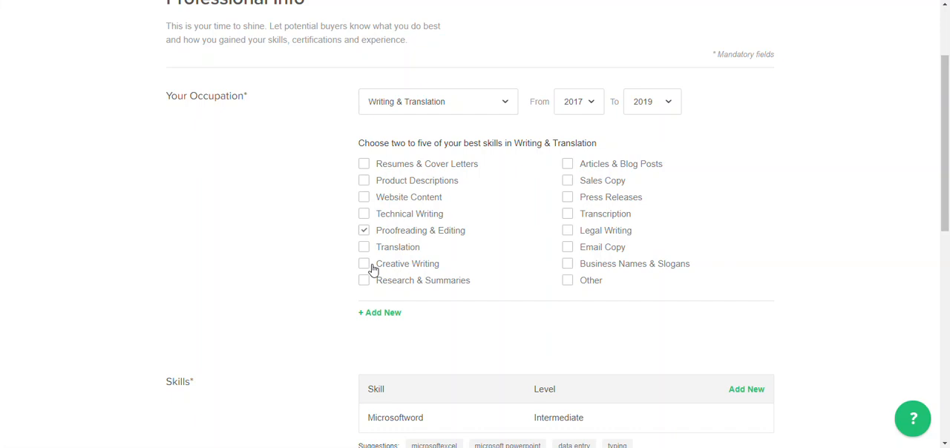
click(567, 214)
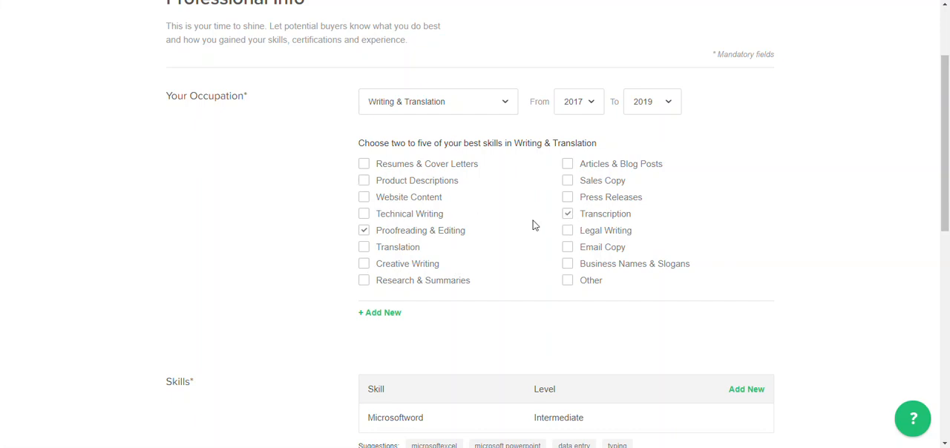
scroll(down, 3)
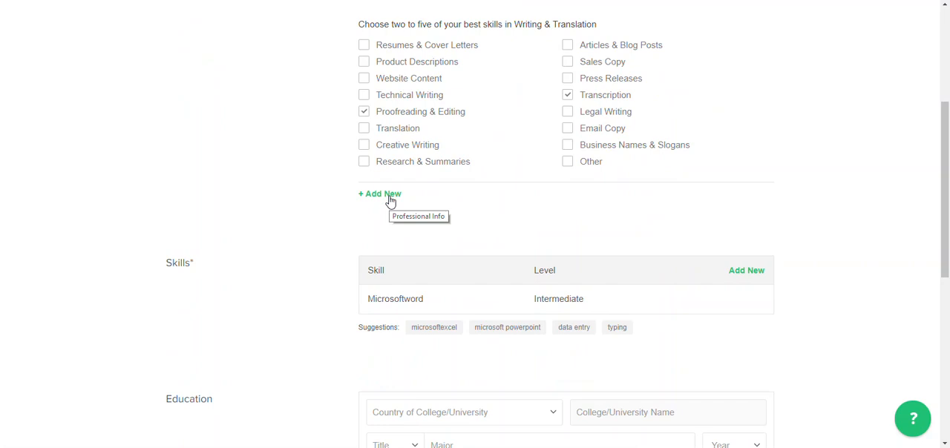
scroll(down, 3)
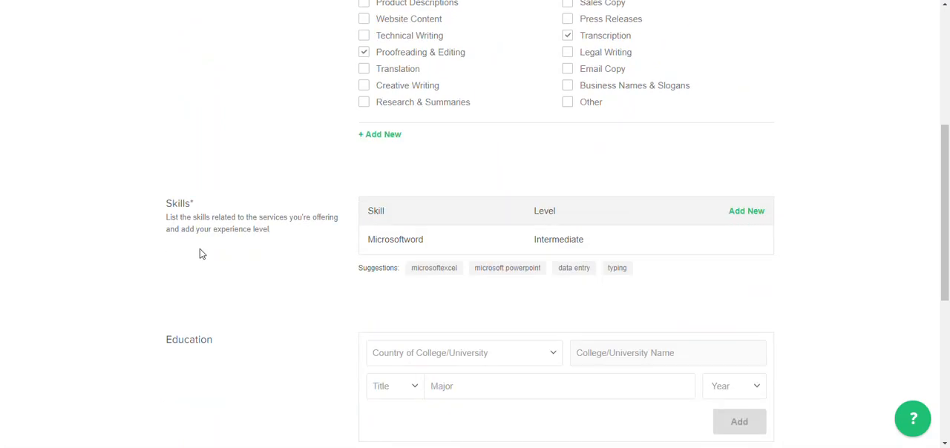
mouse_move(475, 248)
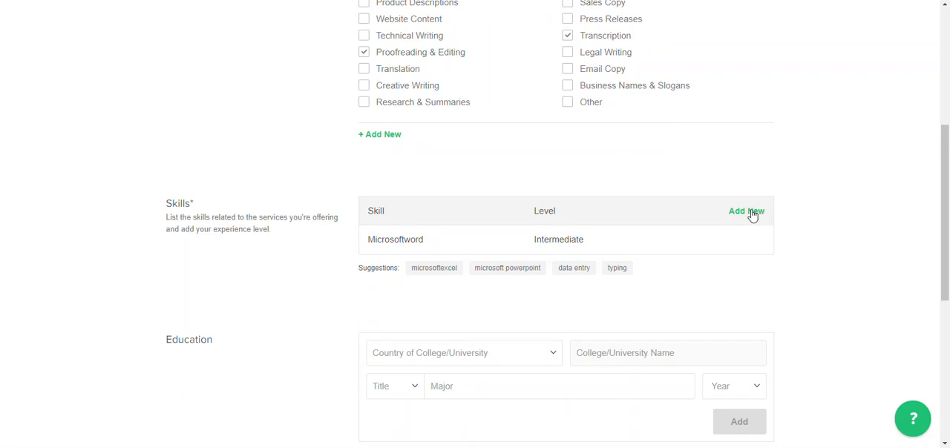
- Add Typing at Intermediate level to the Skills list alongside Microsoftword
click(746, 211)
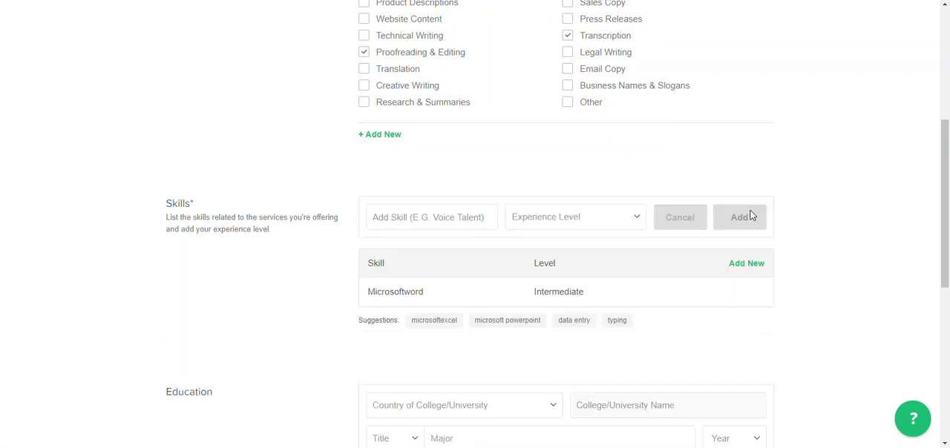
click(430, 217)
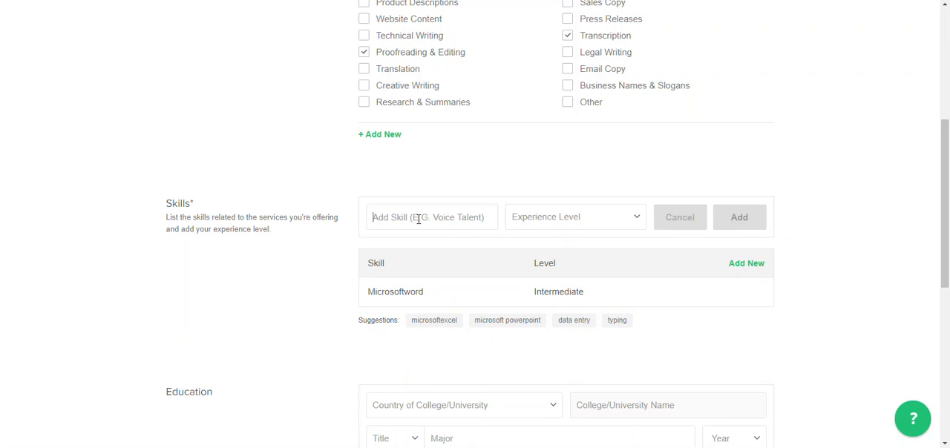
text(Typing)
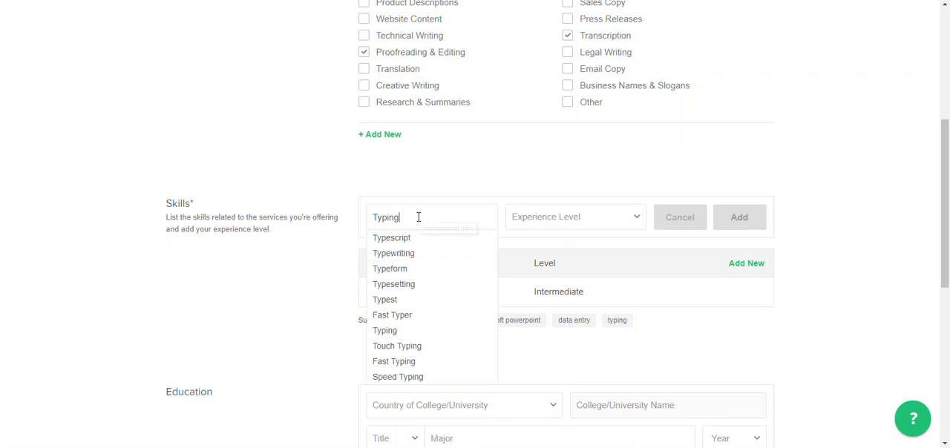
mouse_move(384, 330)
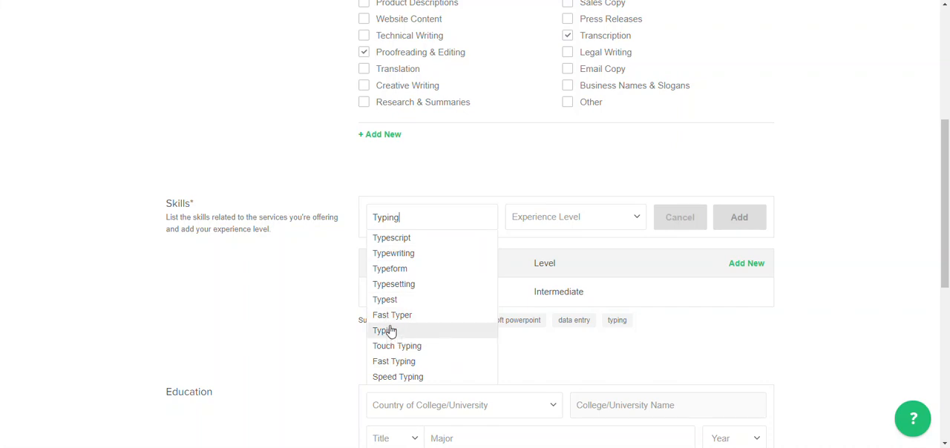
mouse_move(389, 330)
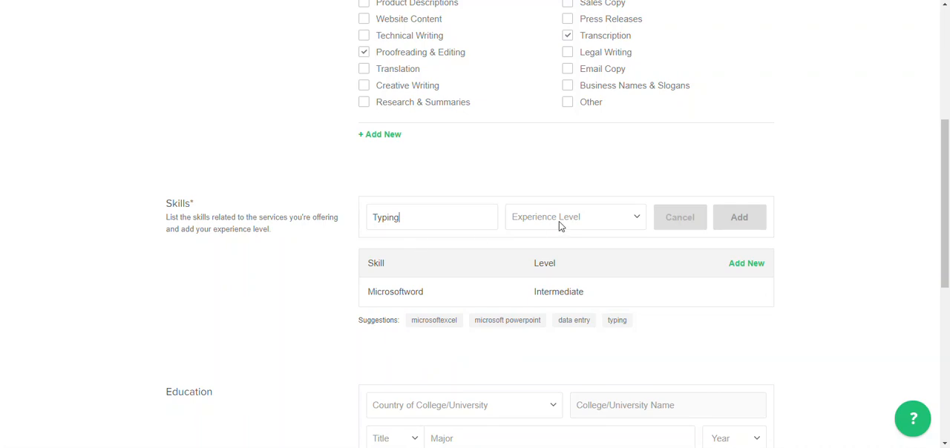
click(575, 217)
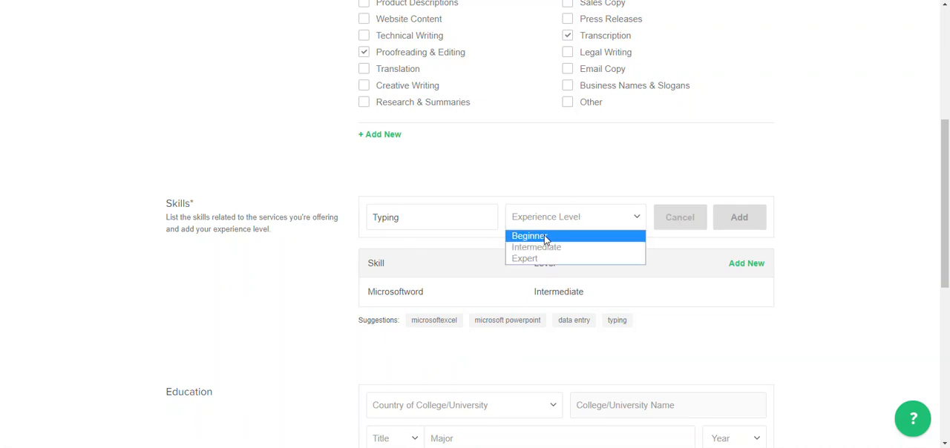
mouse_move(536, 247)
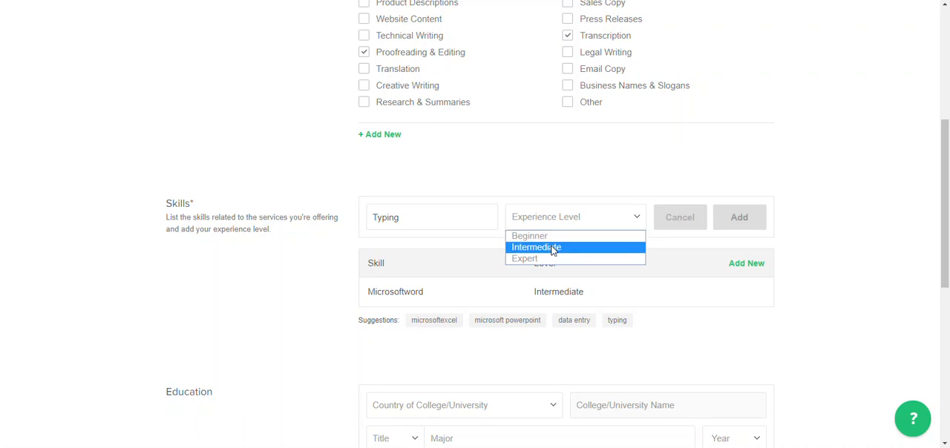
mouse_move(551, 247)
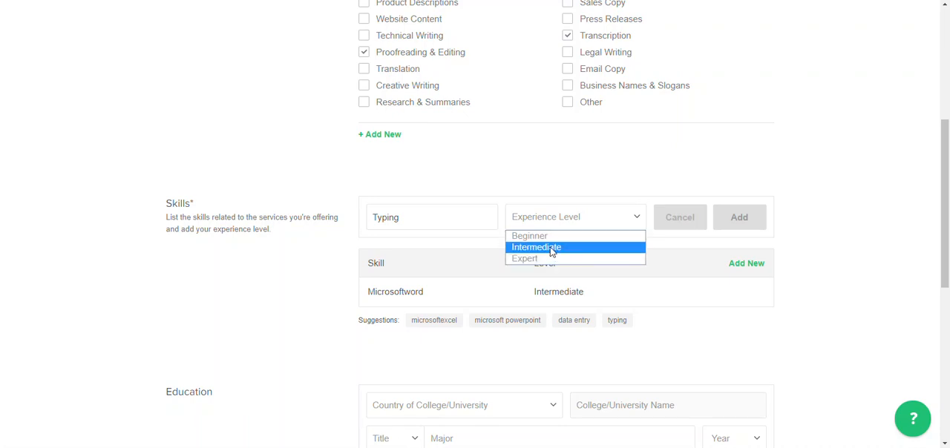
click(536, 247)
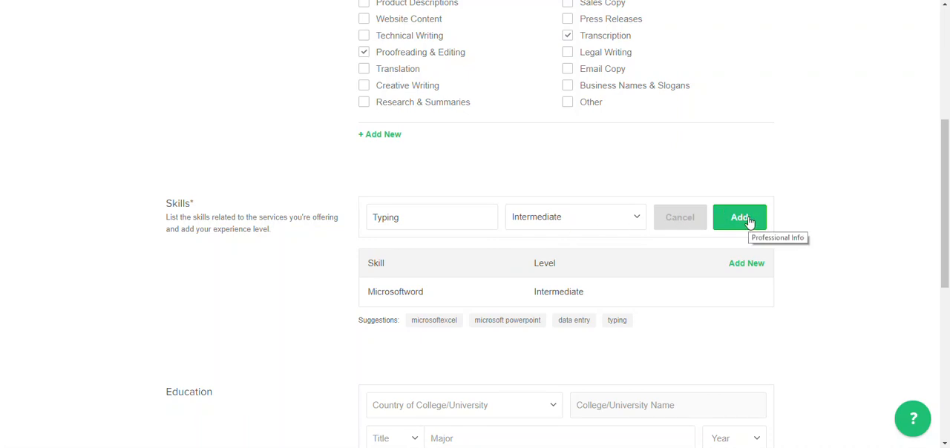
click(739, 217)
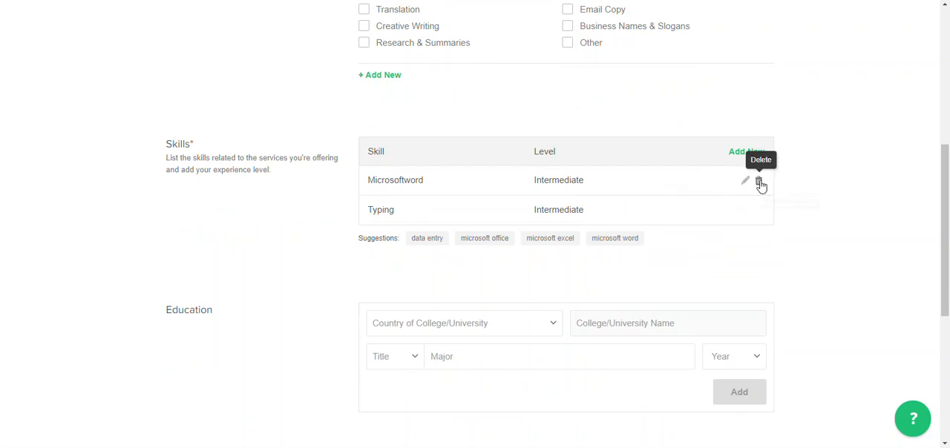
mouse_move(744, 184)
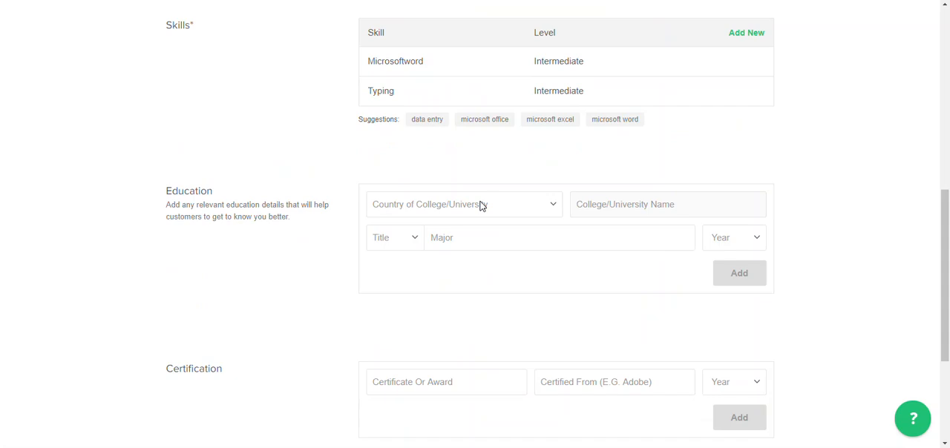
mouse_move(483, 212)
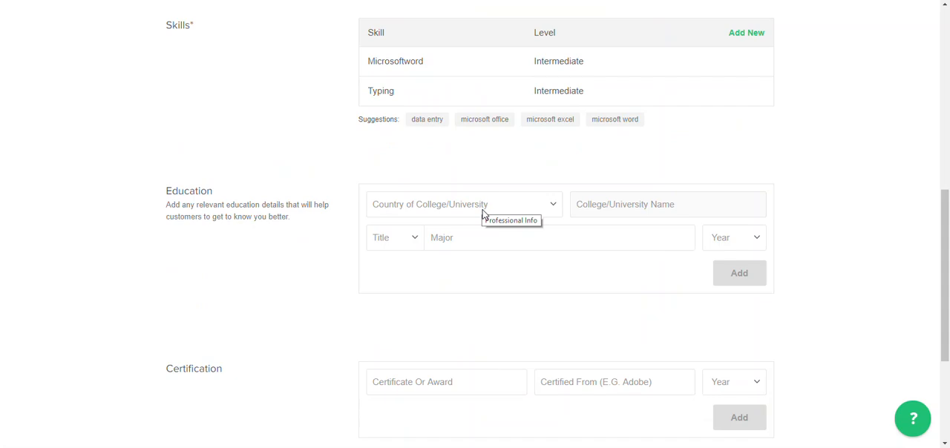
mouse_move(495, 208)
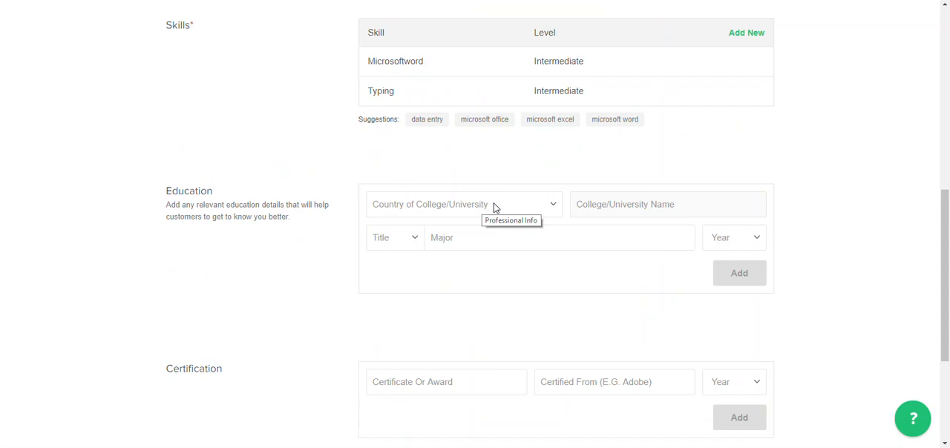
mouse_move(453, 208)
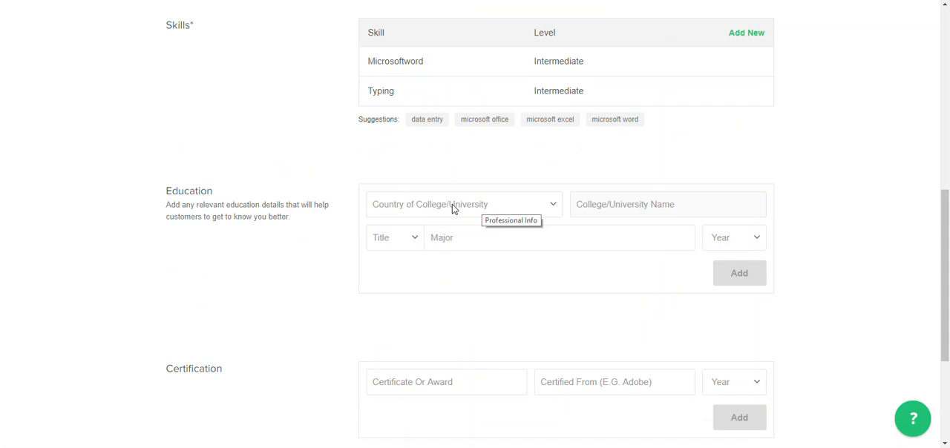
mouse_move(483, 211)
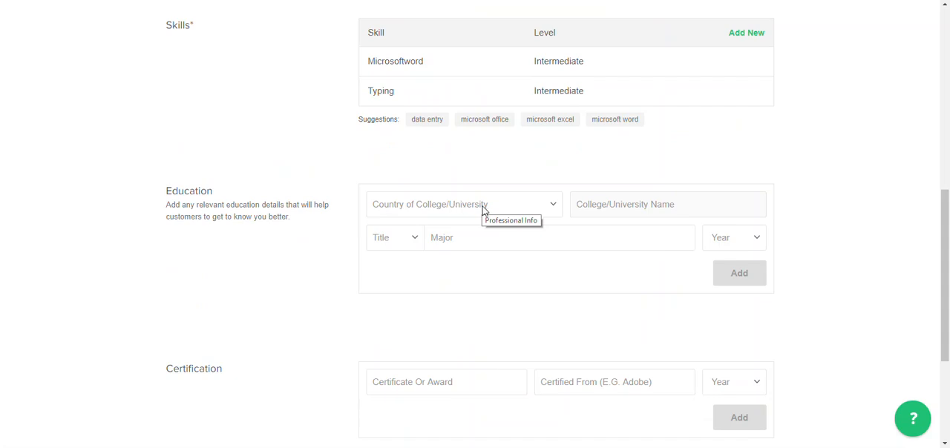
- Set the education entry's country to Jamaica and college name to University Of Technology
click(462, 204)
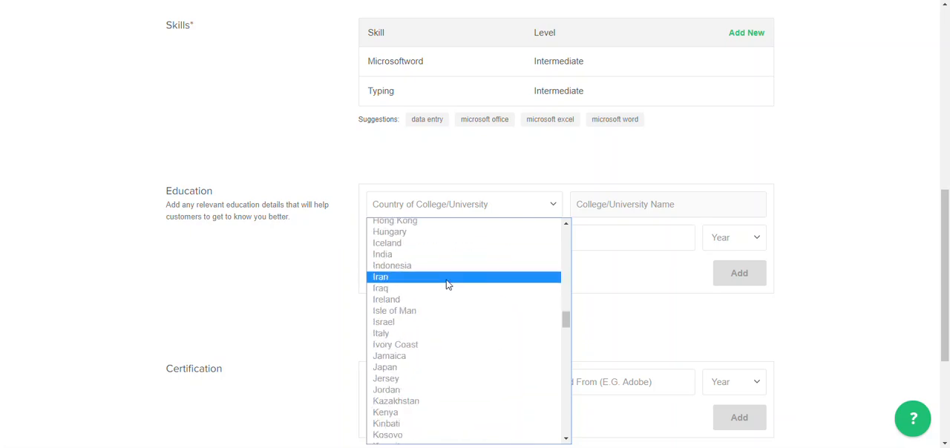
click(388, 355)
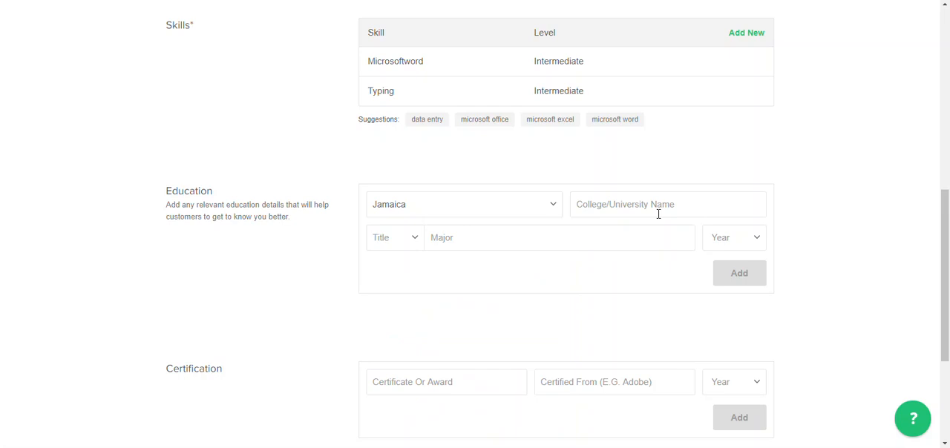
text(Une)
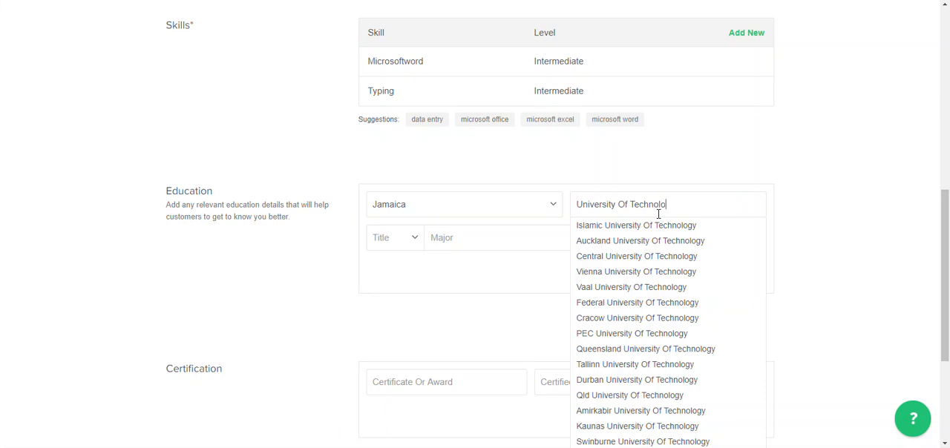
text(gy)
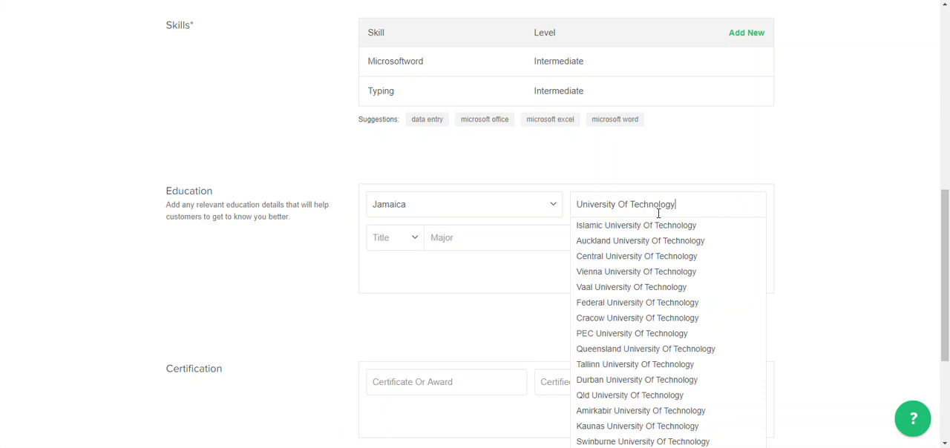
mouse_move(664, 211)
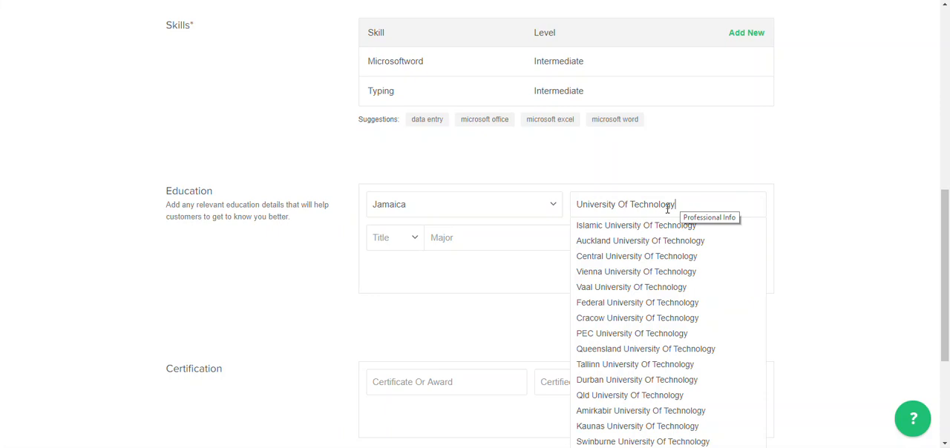
- Add a B.Sc. with Education as major and graduation year 2010 to the Education list
click(393, 237)
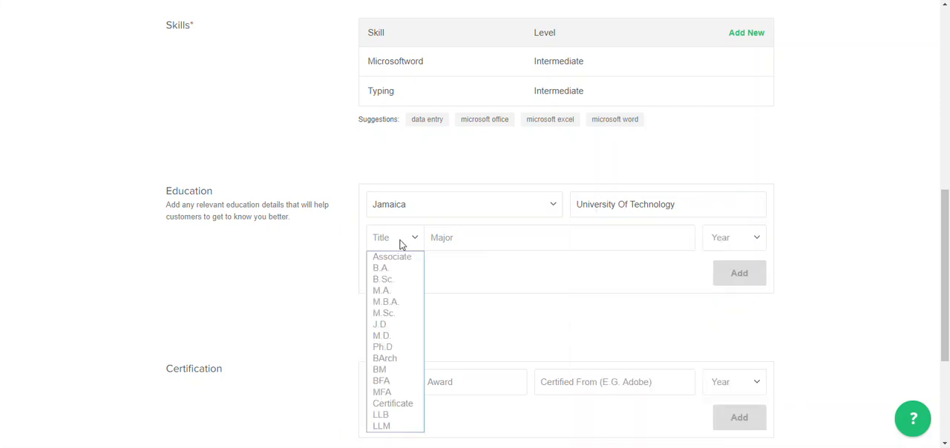
mouse_move(383, 312)
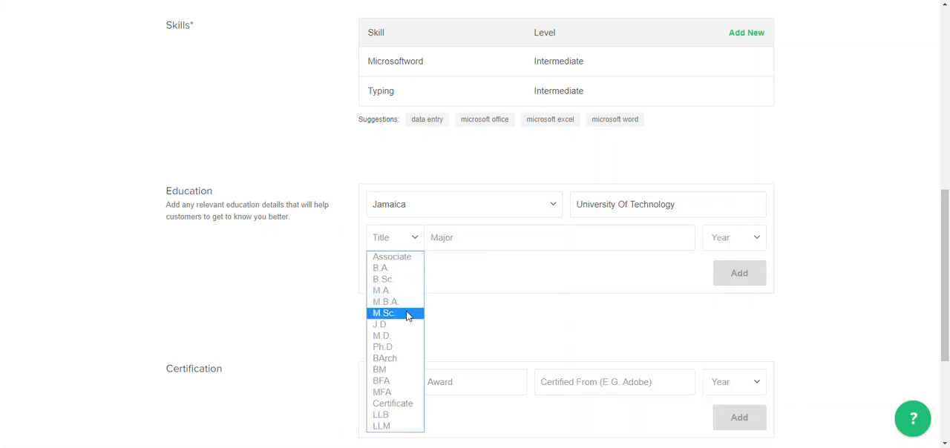
mouse_move(382, 290)
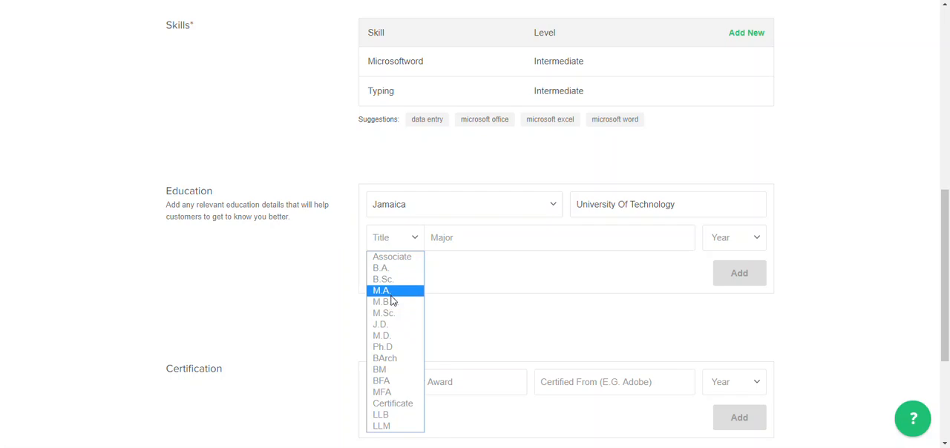
mouse_move(382, 347)
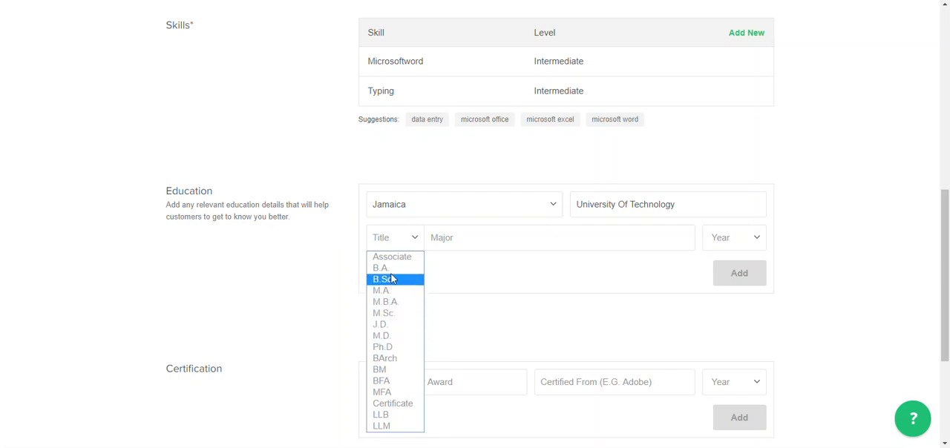
mouse_move(380, 268)
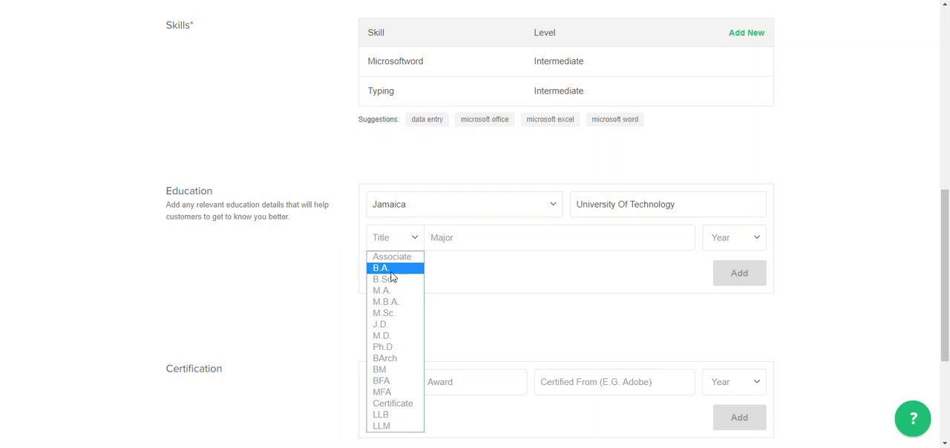
click(382, 279)
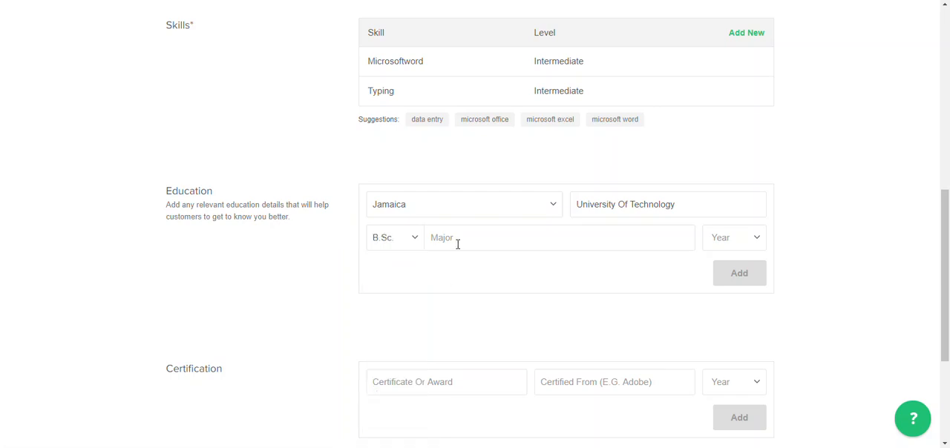
mouse_move(458, 256)
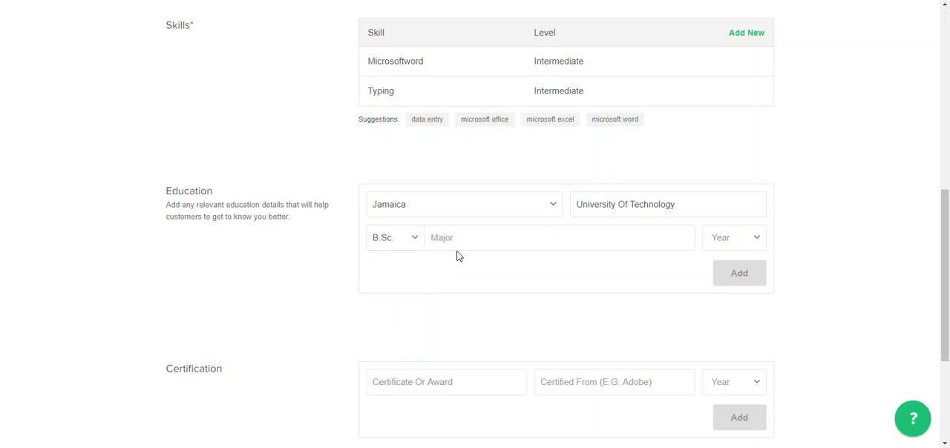
text(E)
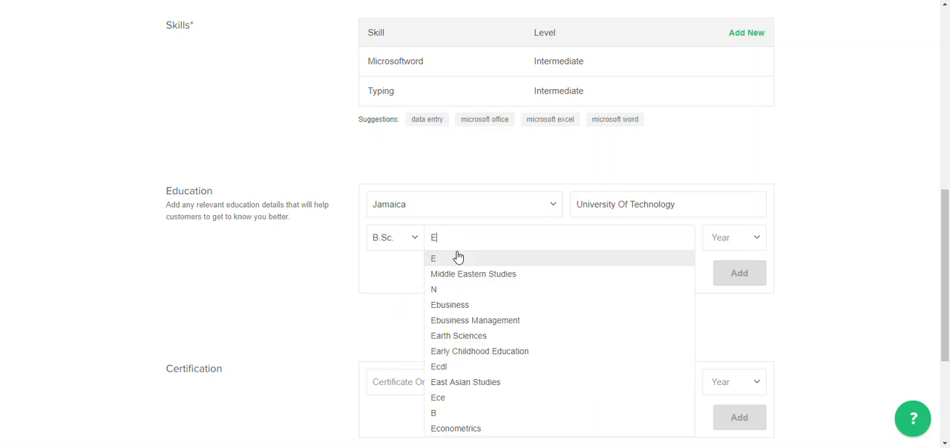
text(ducaio)
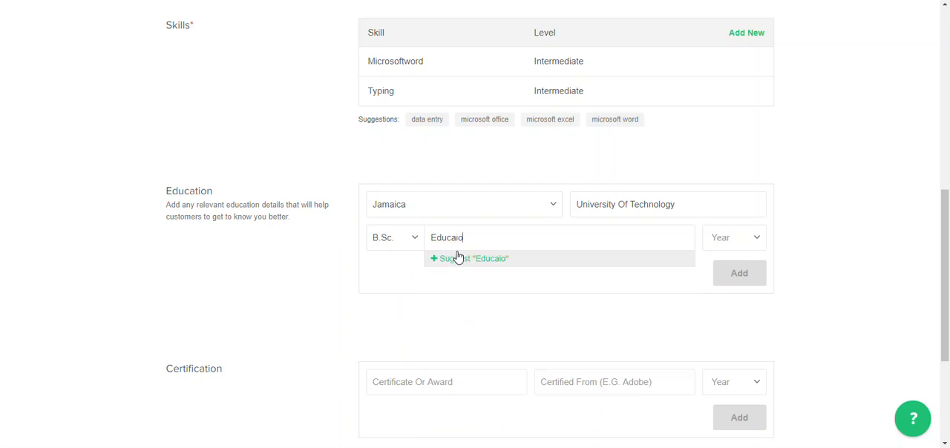
key(Backspace)
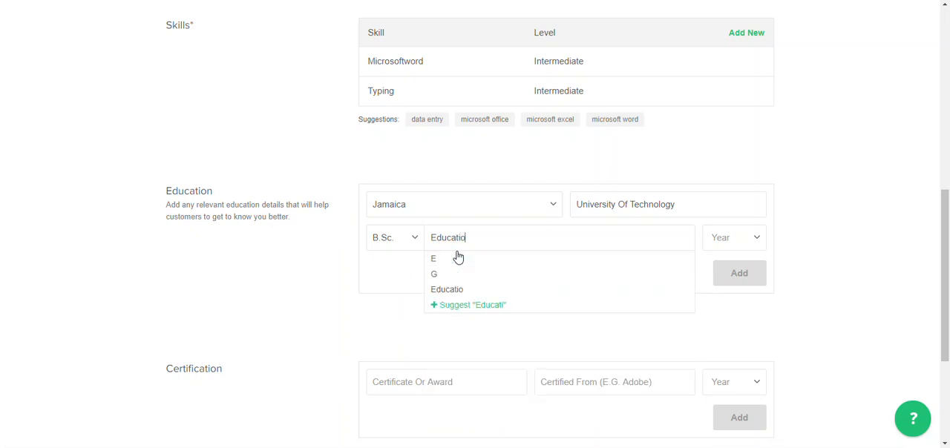
text(n)
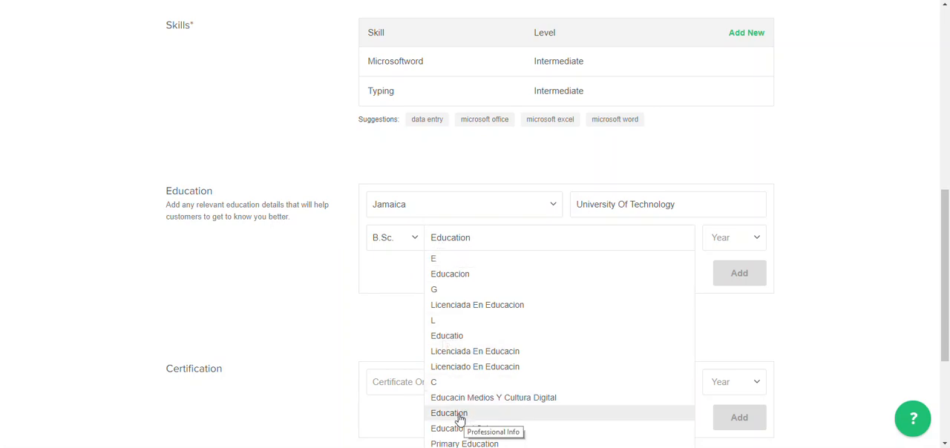
click(449, 413)
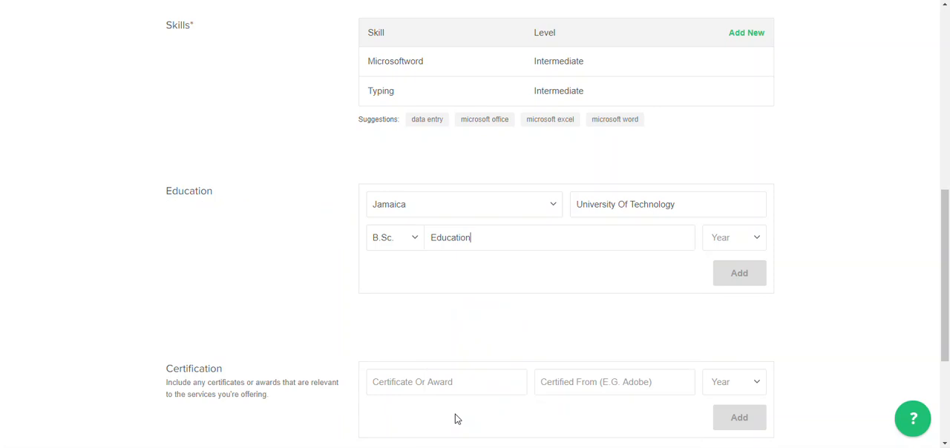
click(733, 237)
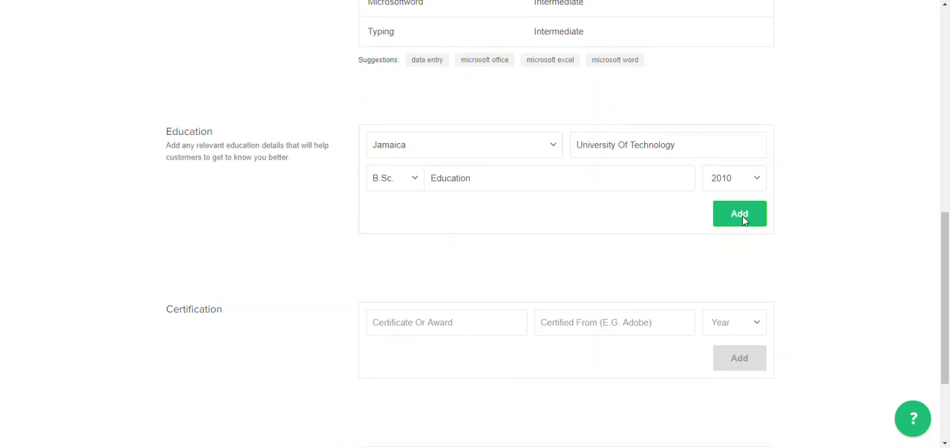
click(739, 214)
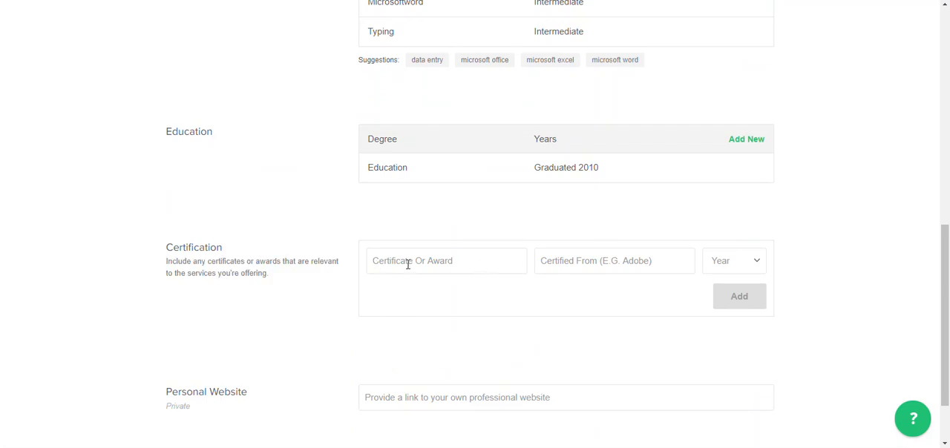
- Add a Certificate from Freelancing, year 2017, to the Certification list
text(Certificate)
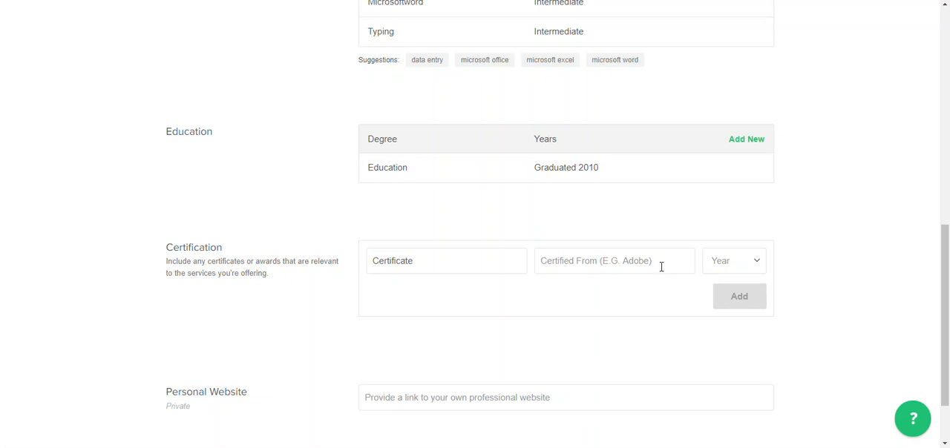
text(Fr)
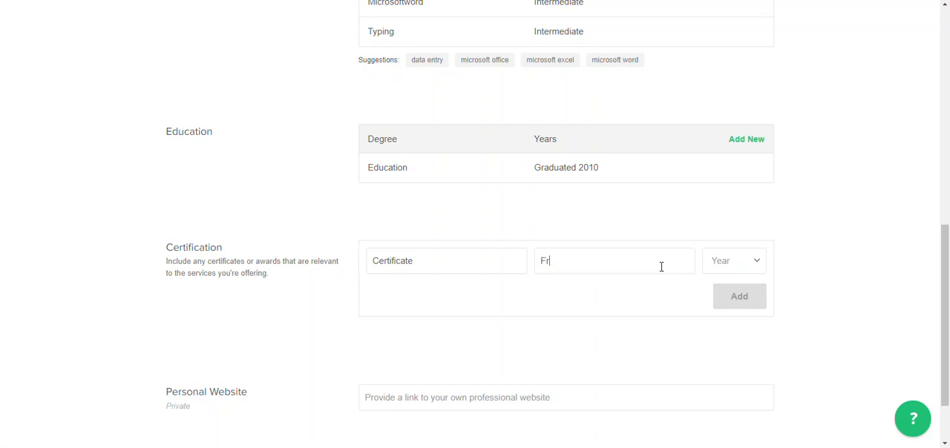
text(eelanc)
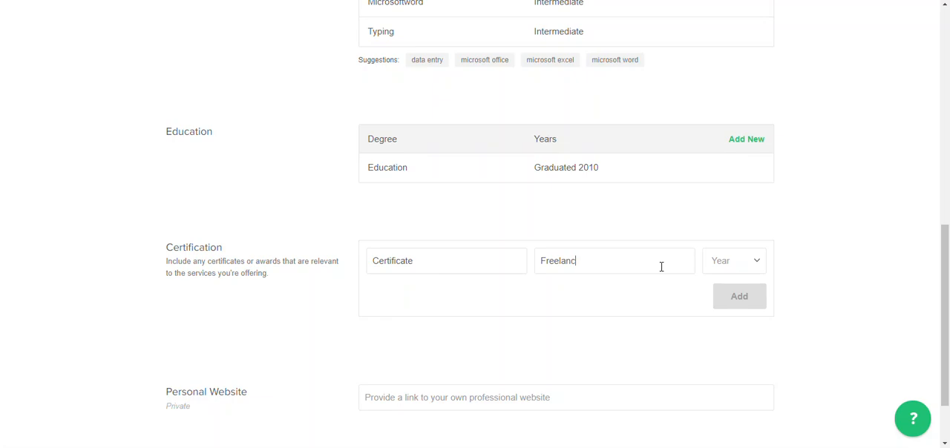
text(ing)
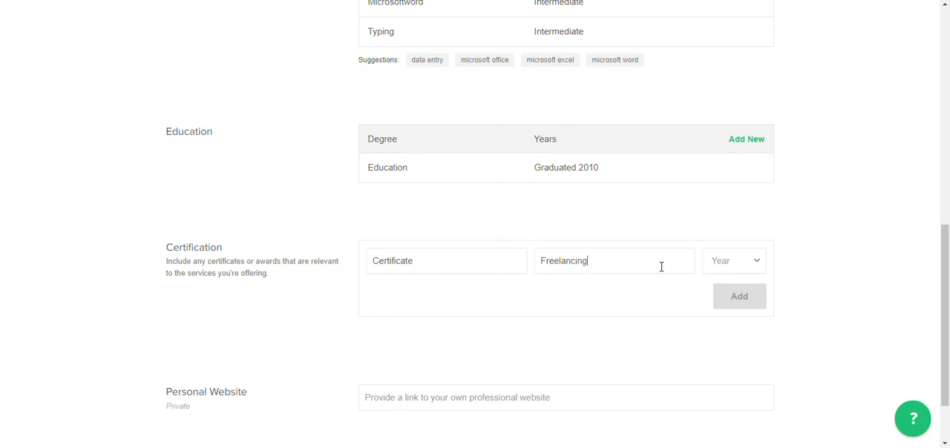
click(733, 261)
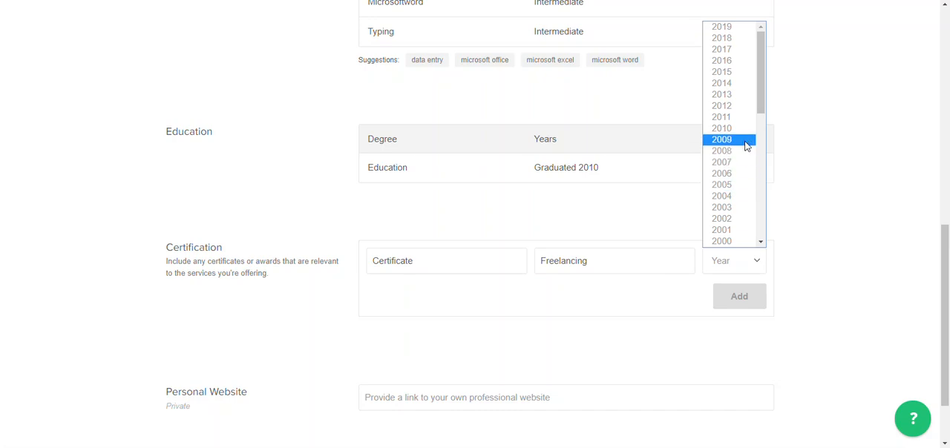
click(720, 49)
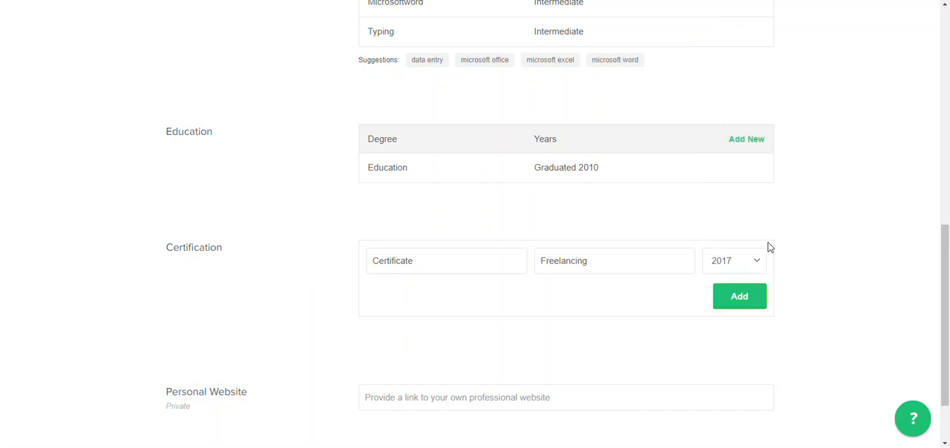
click(739, 296)
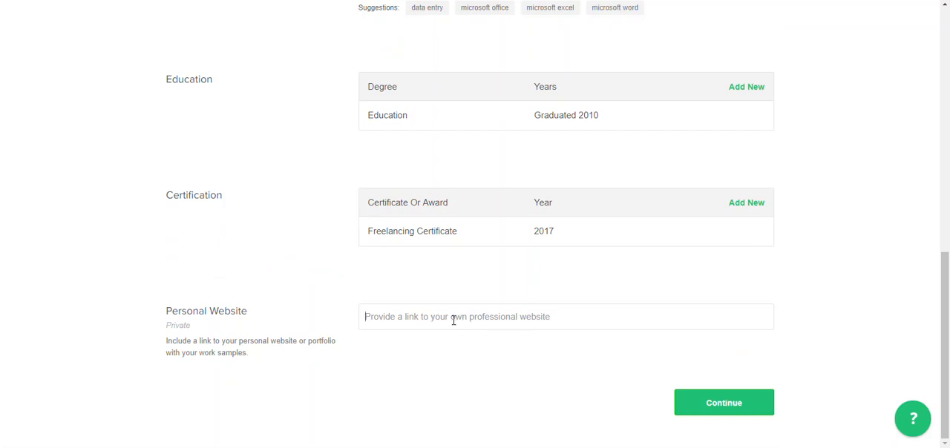
text(www)
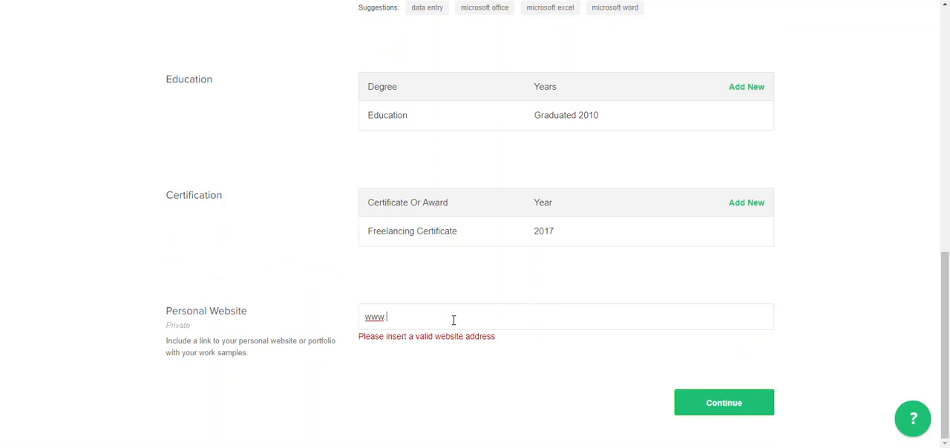
text(f)
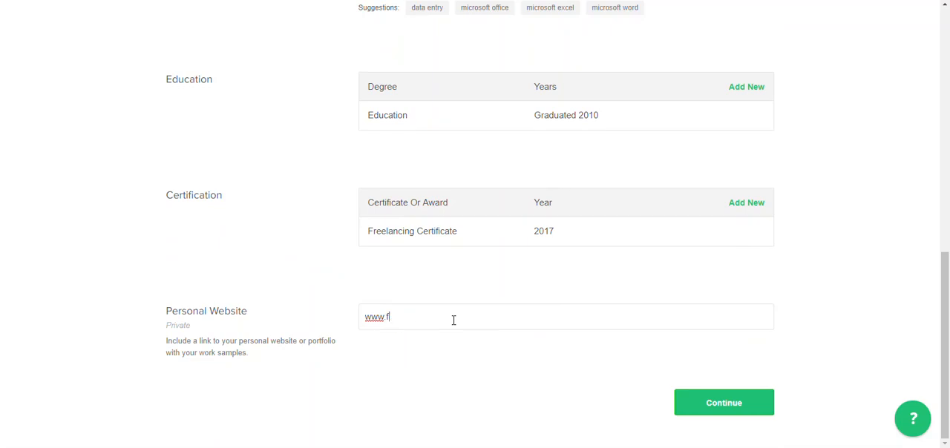
text(iverr)
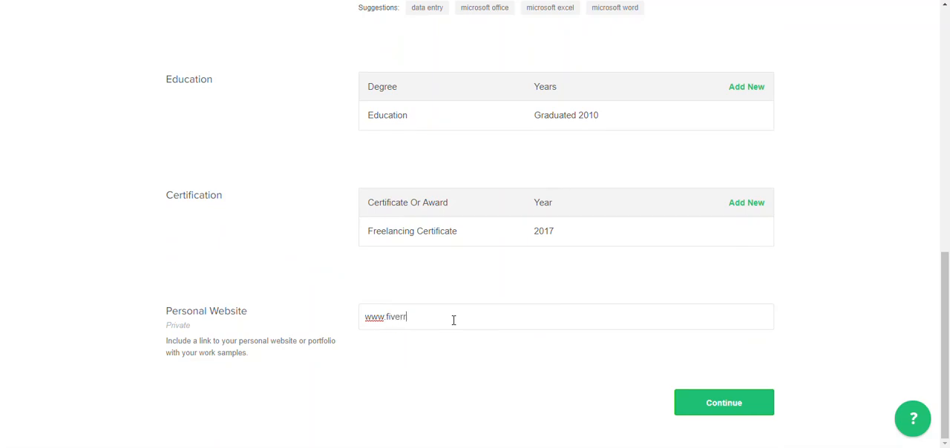
text(com)
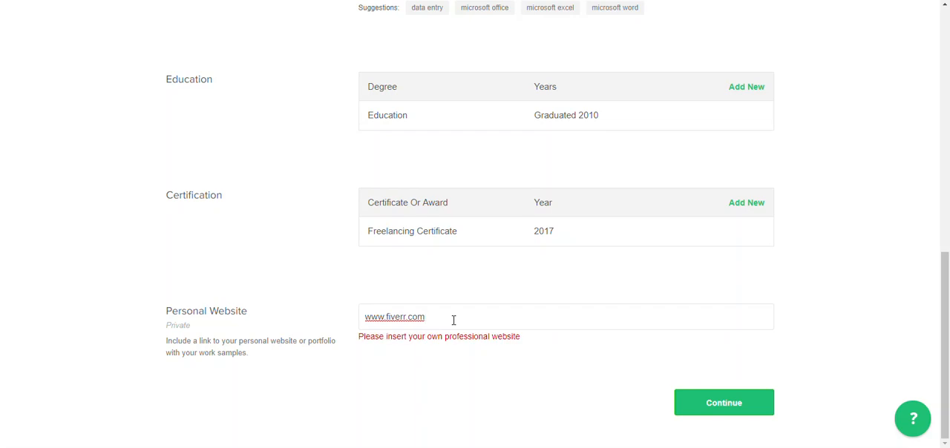
text(/)
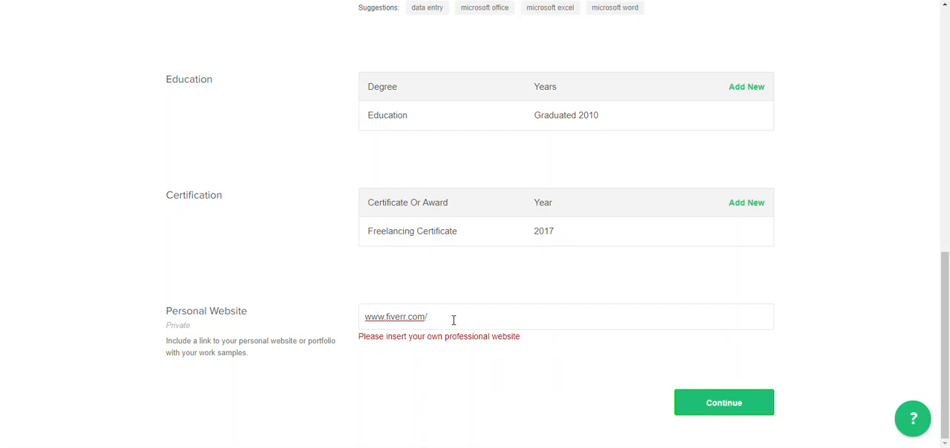
text(s)
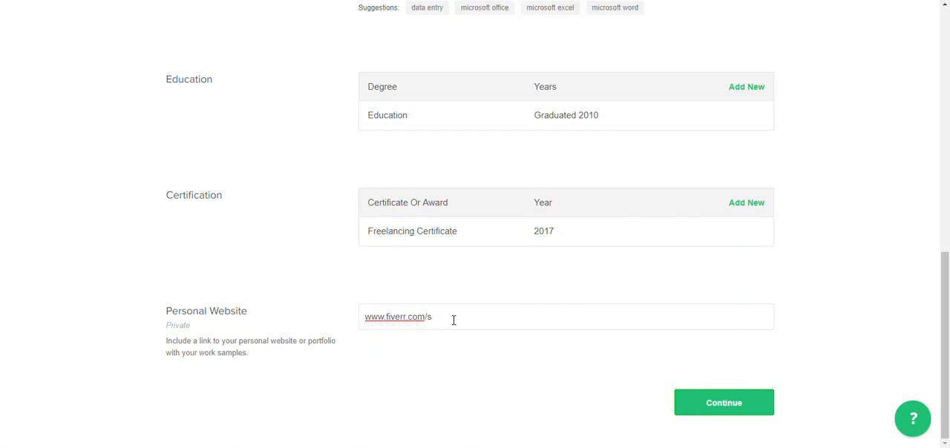
text(uccess)
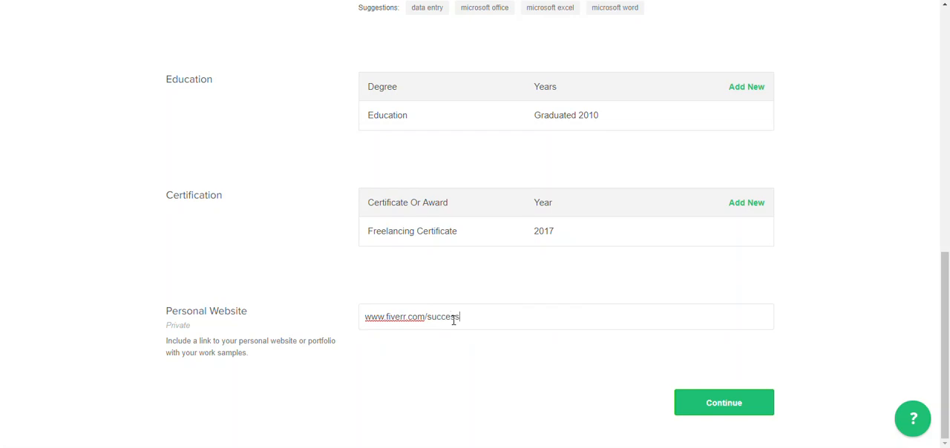
text(awai)
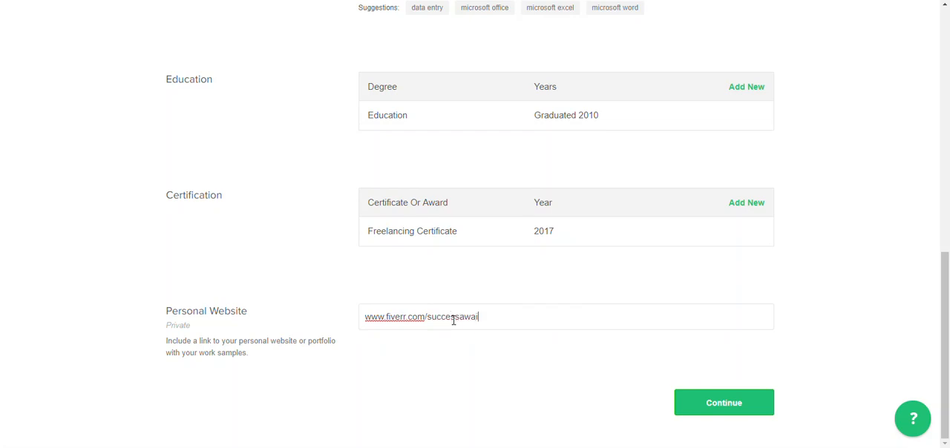
text(tsme)
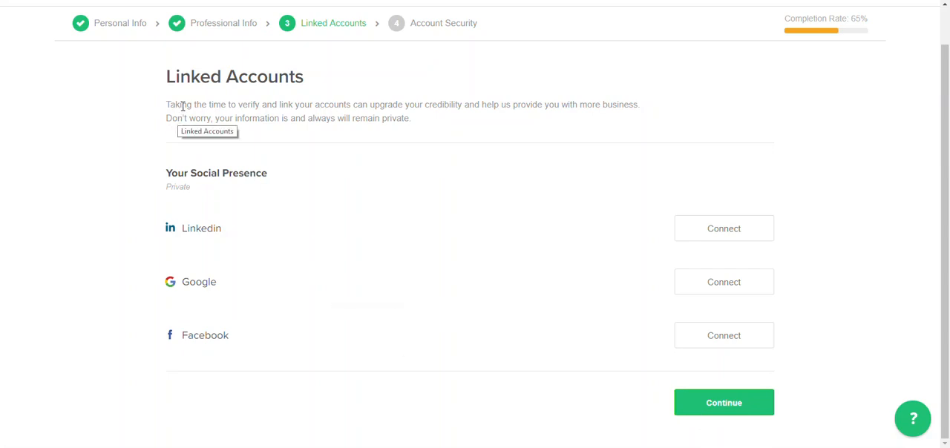
mouse_move(465, 107)
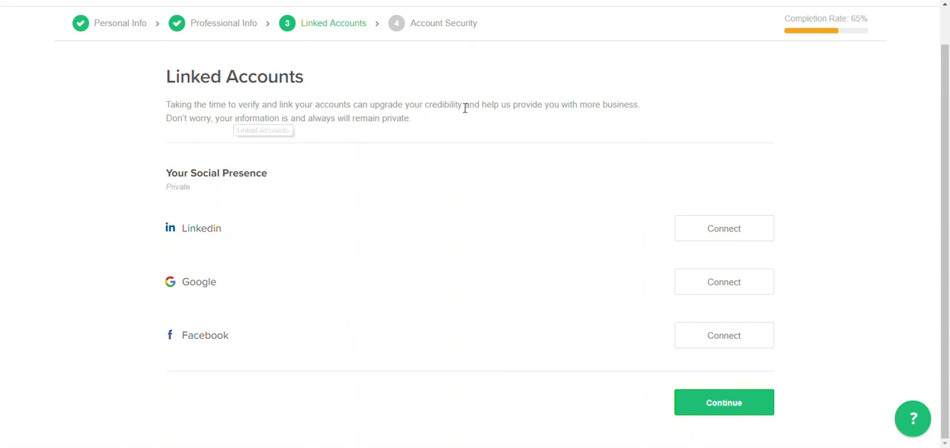
mouse_move(384, 268)
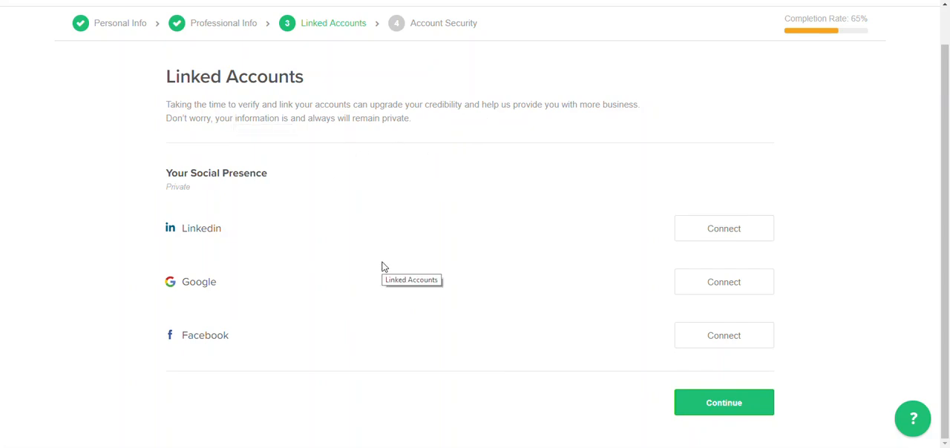
mouse_move(760, 204)
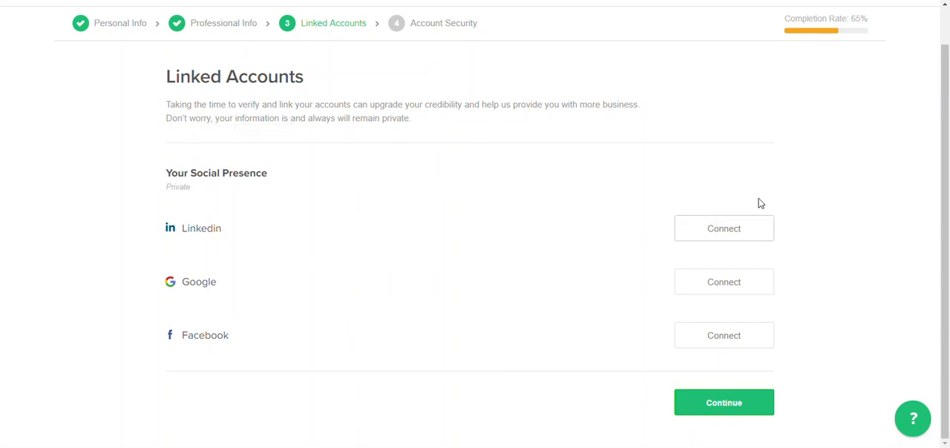
mouse_move(644, 296)
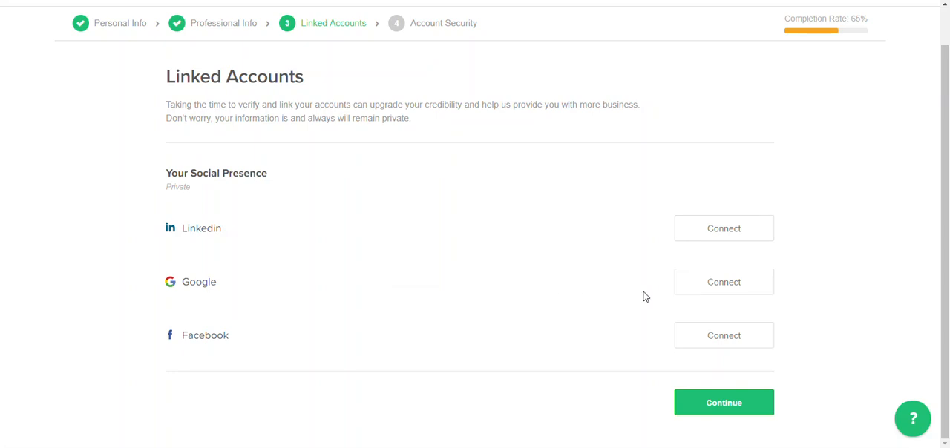
mouse_move(710, 238)
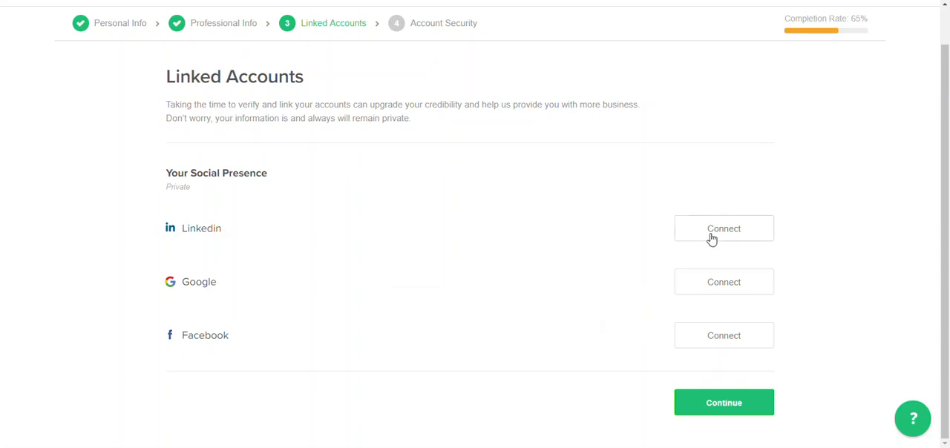
mouse_move(739, 356)
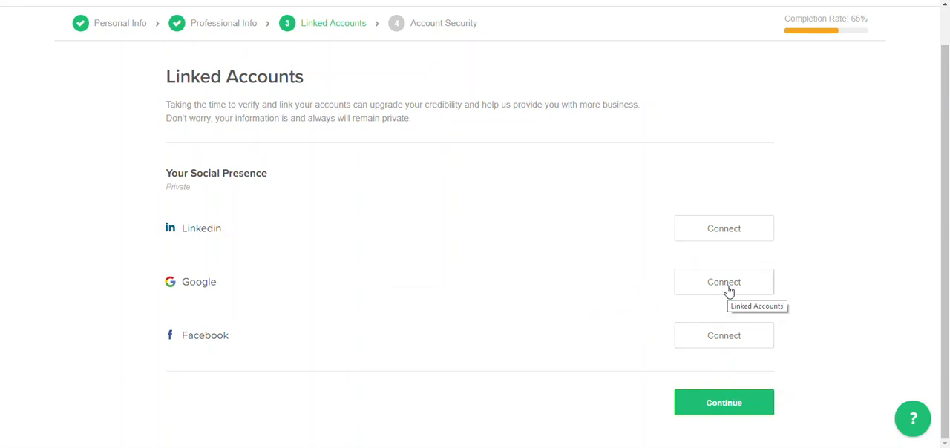
- Connect a Google account from the Linked Accounts page
click(722, 281)
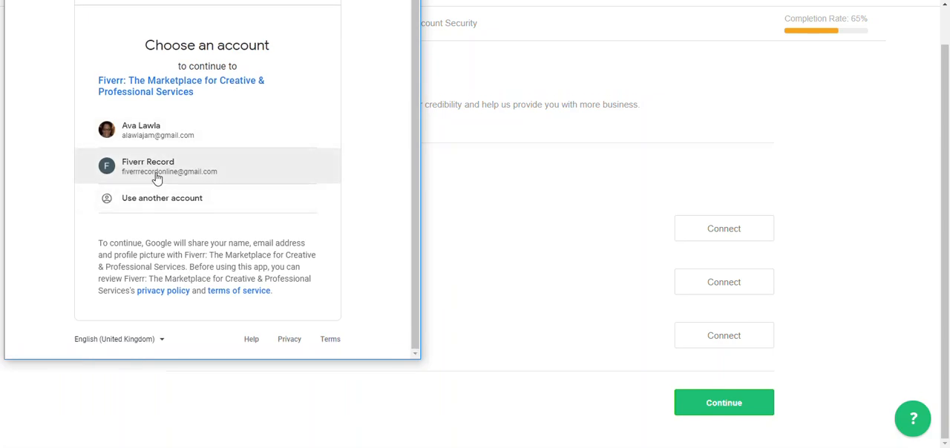
- Link the chosen Google account by allowing Fiverr access, then continue to Account Security
click(156, 166)
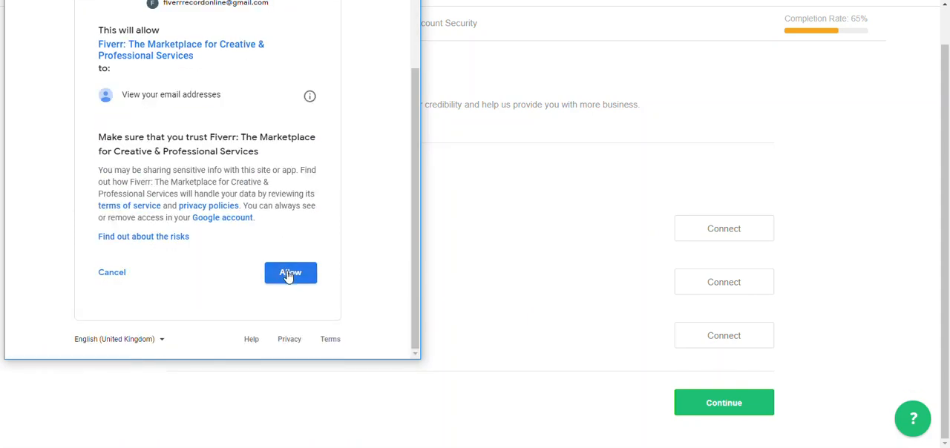
click(290, 273)
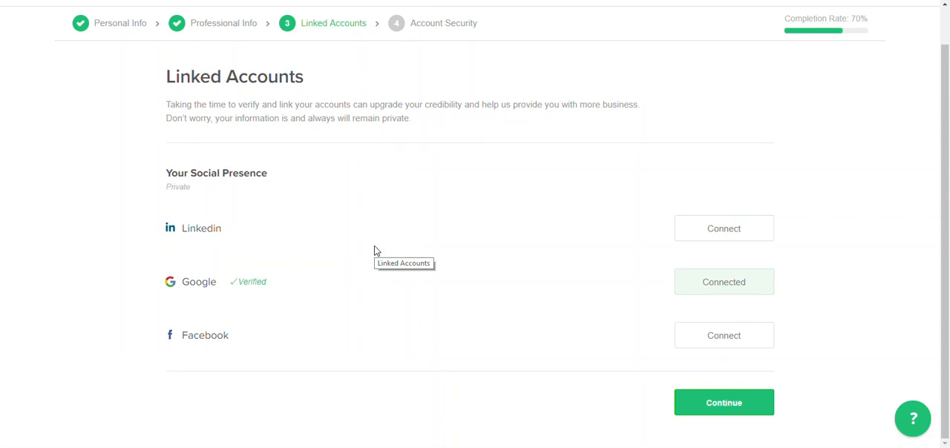
mouse_move(795, 403)
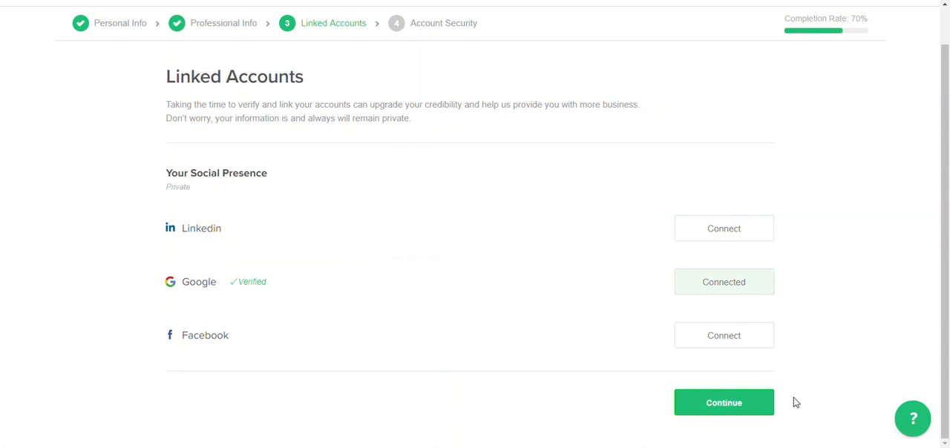
click(722, 402)
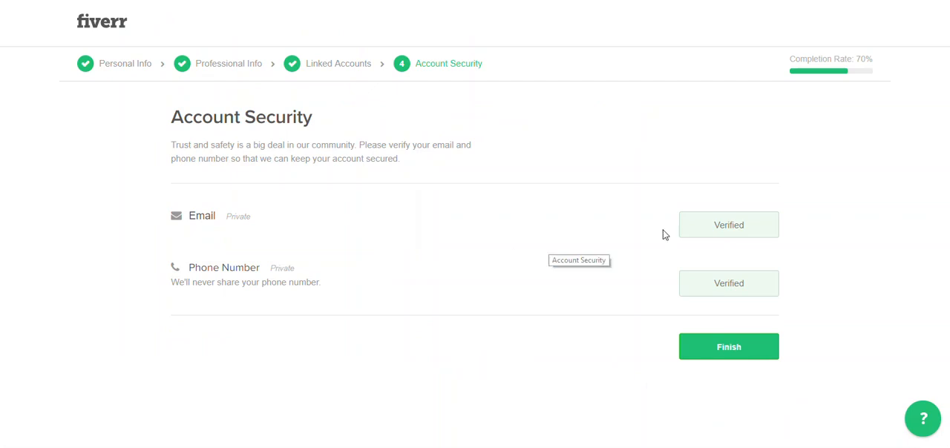
mouse_move(601, 296)
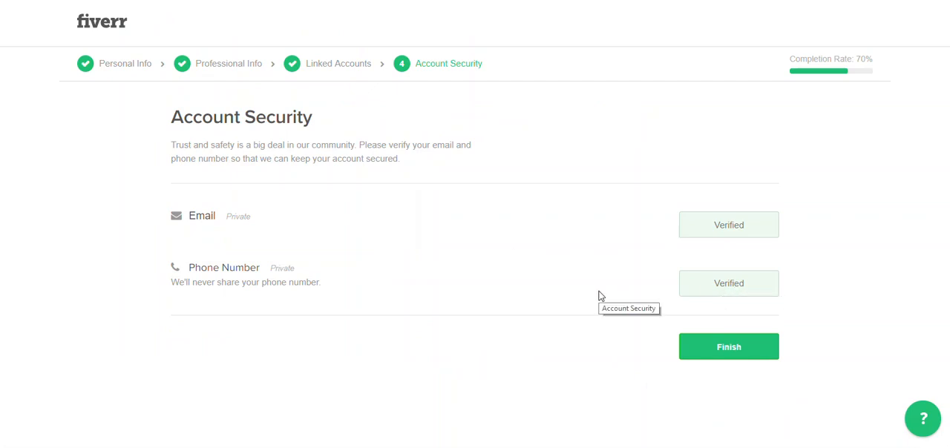
mouse_move(725, 232)
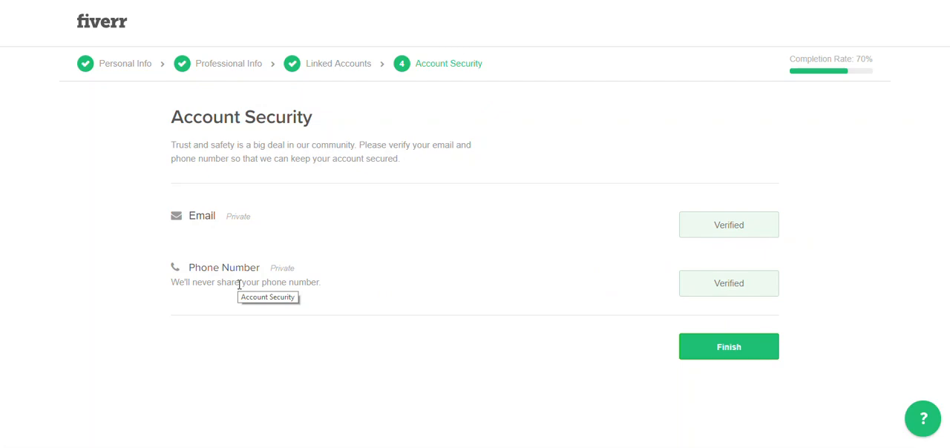
mouse_move(734, 288)
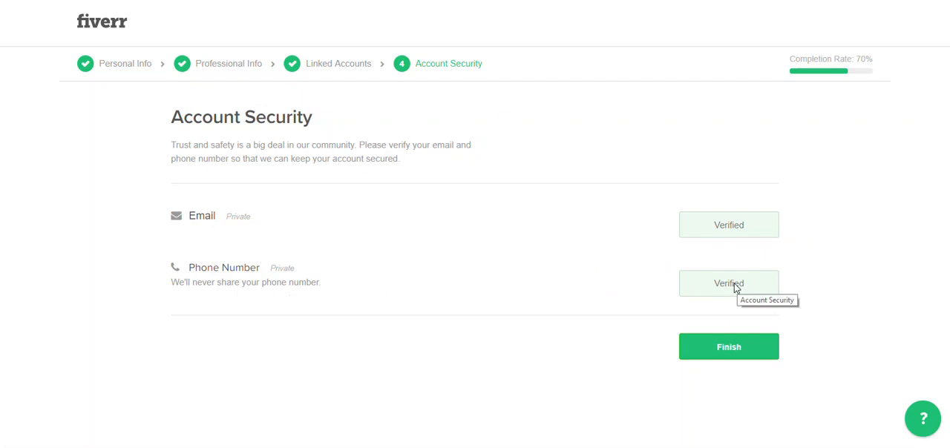
mouse_move(705, 288)
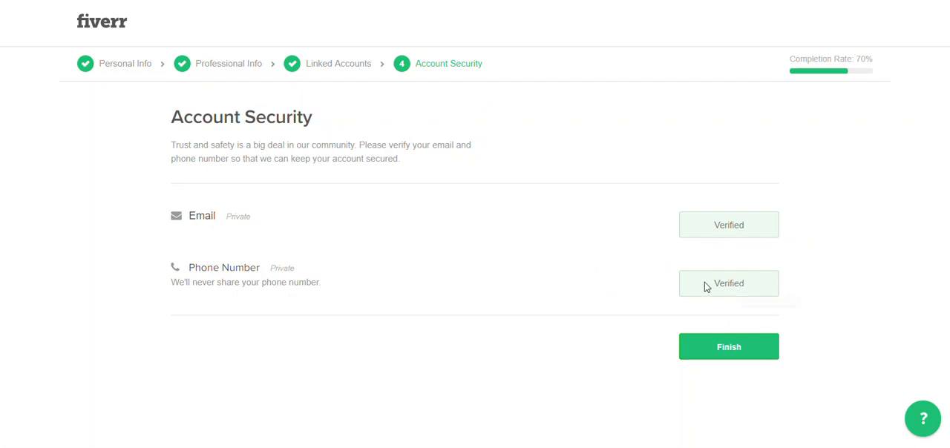
mouse_move(514, 300)
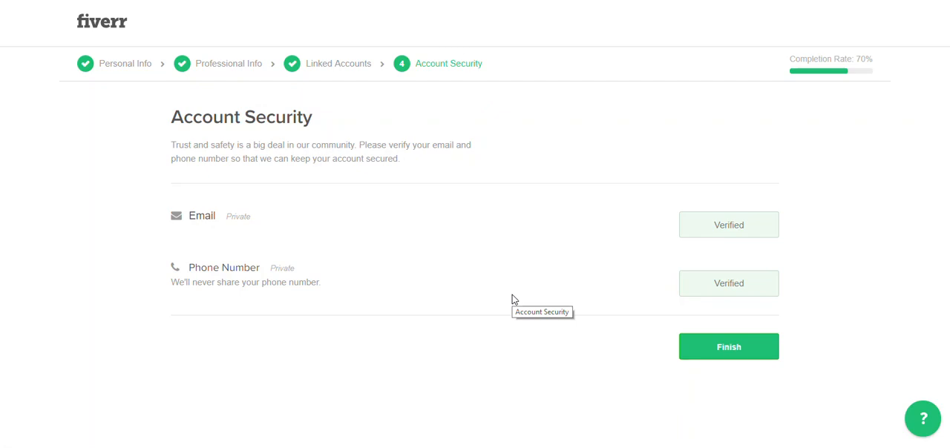
mouse_move(464, 225)
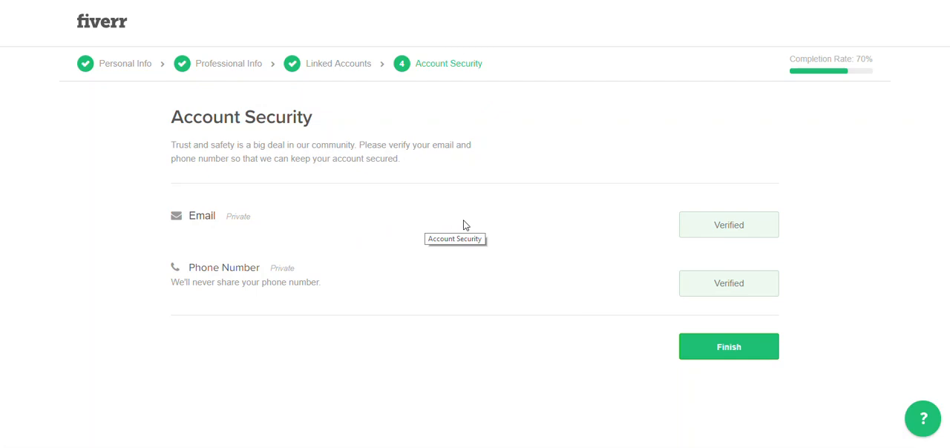
mouse_move(497, 226)
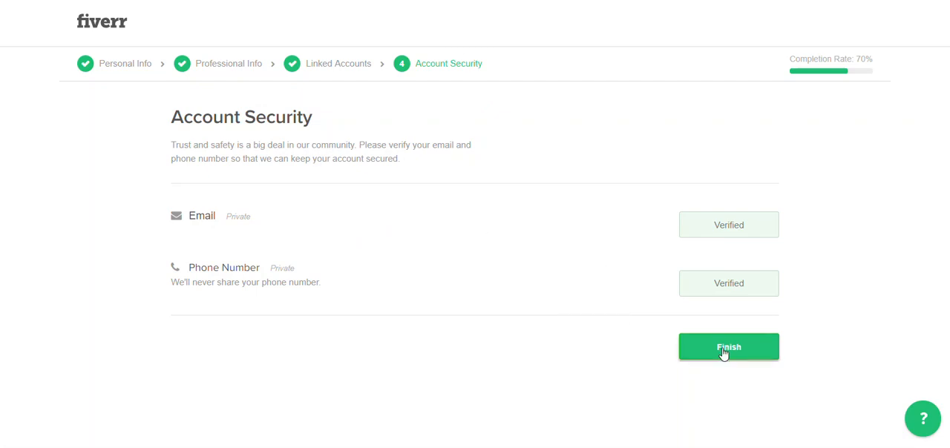
- Finish onboarding and choose Edit Profile from the All Done dialog
click(728, 347)
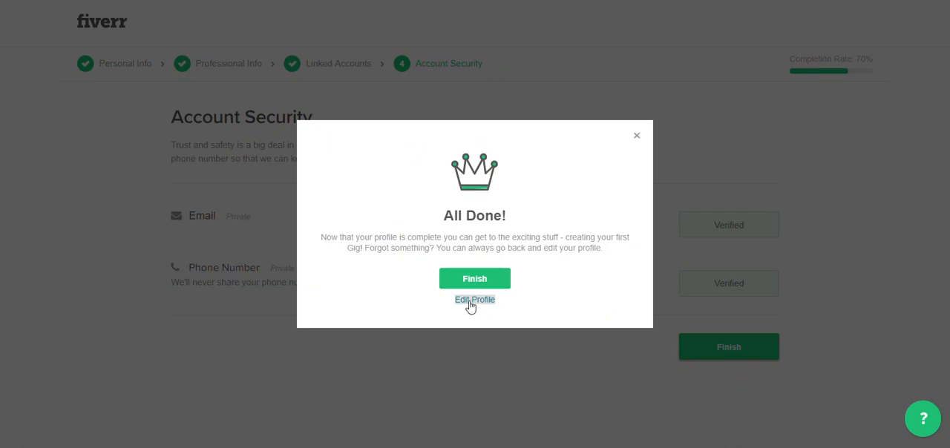
click(474, 300)
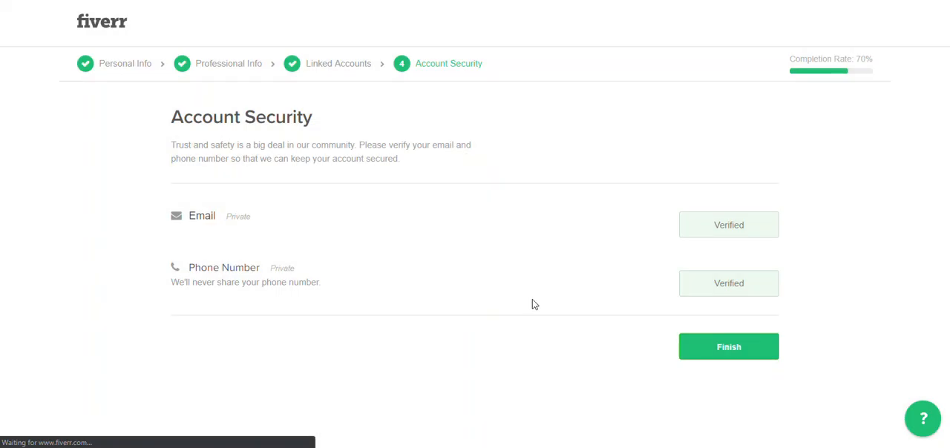